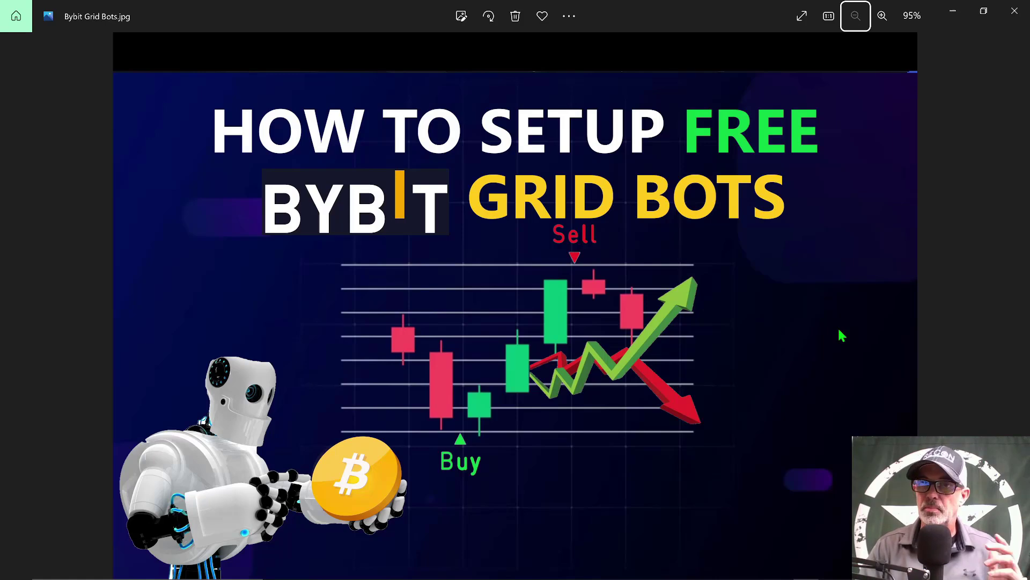
mouse_move(576, 468)
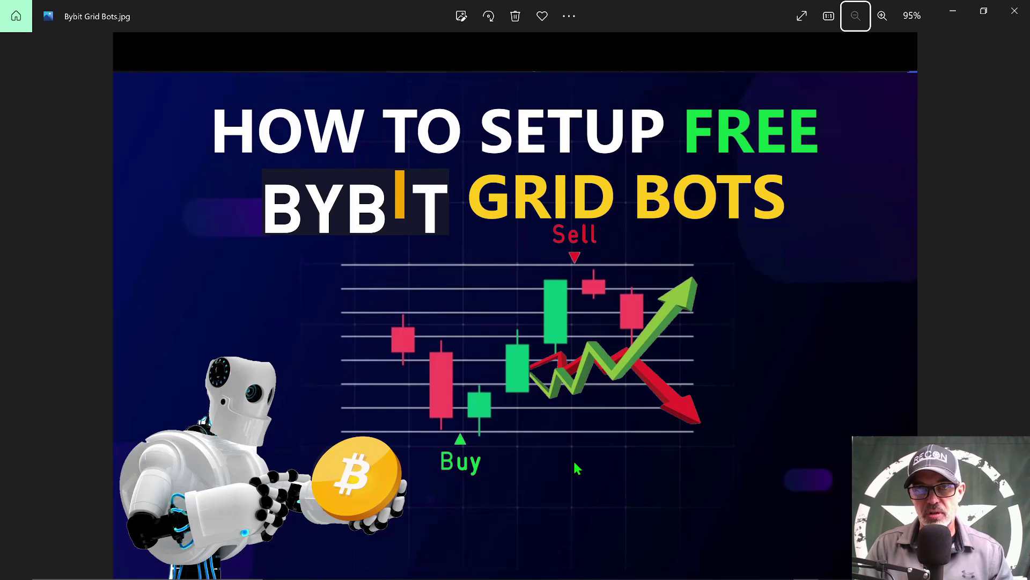
mouse_move(561, 353)
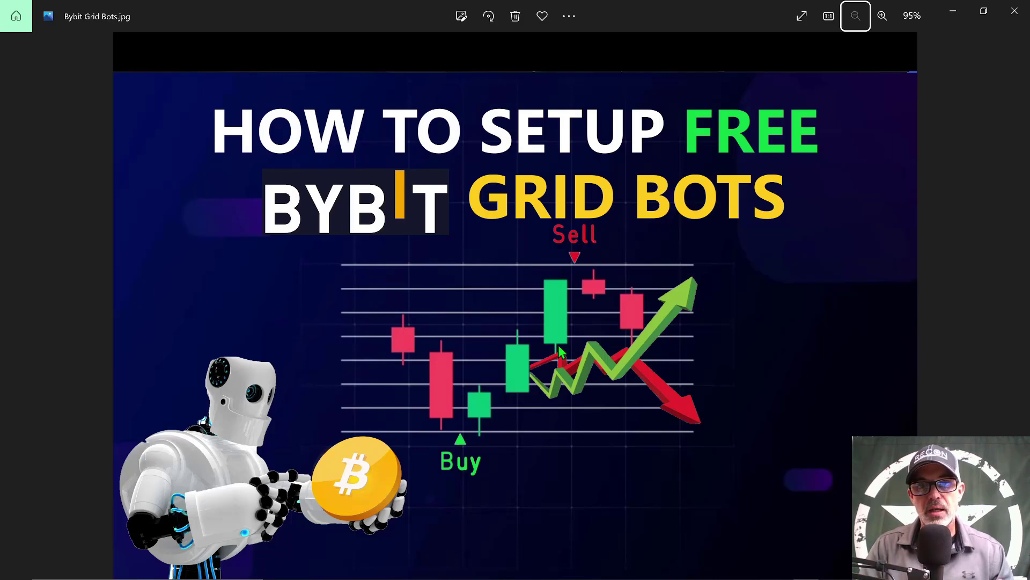
mouse_move(523, 428)
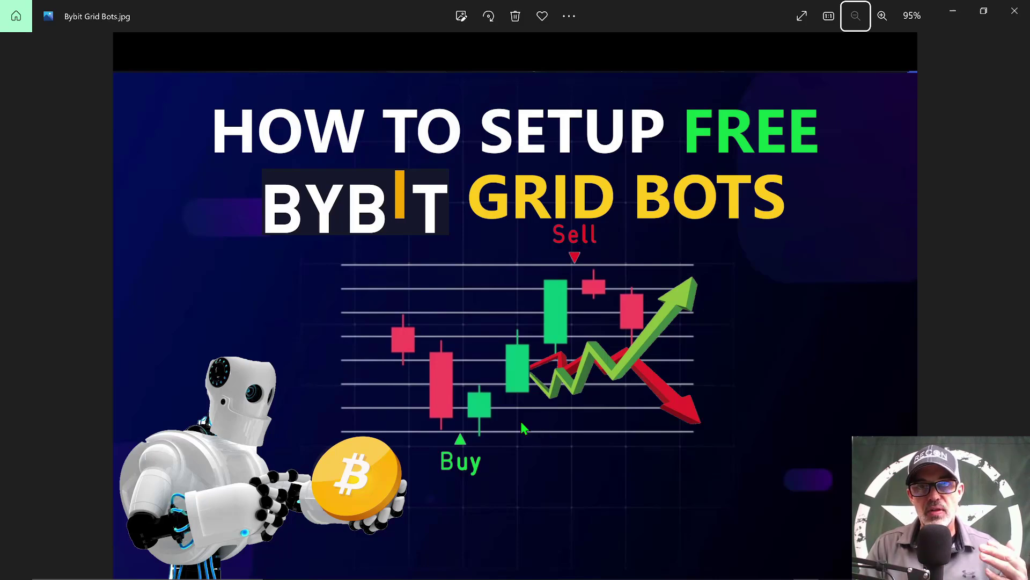
mouse_move(516, 408)
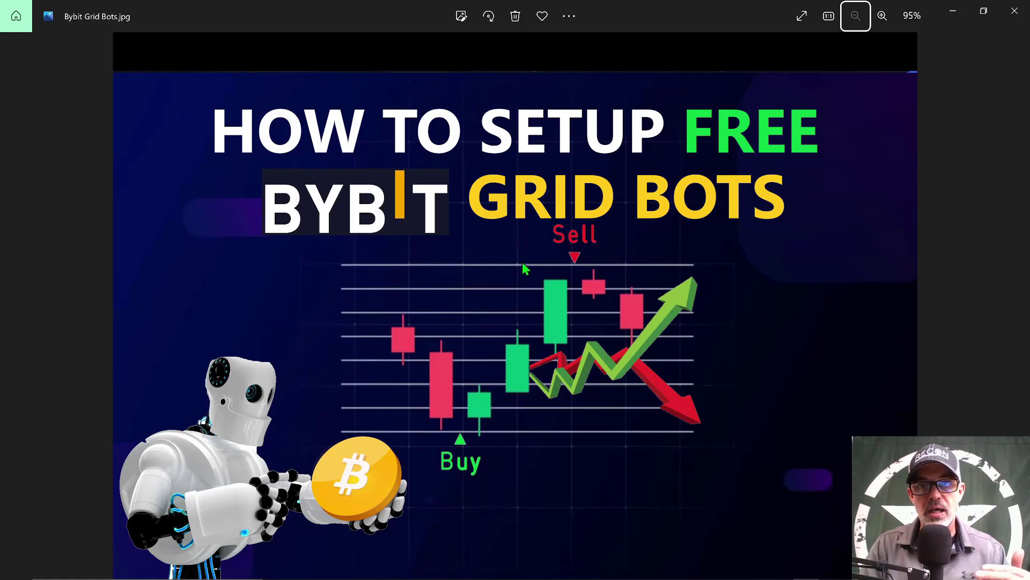
mouse_move(408, 361)
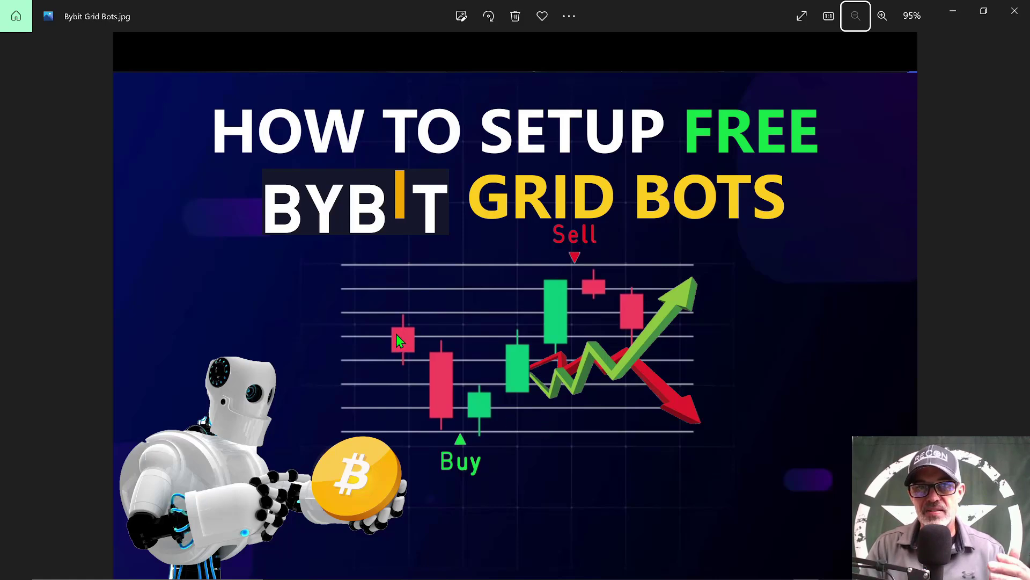
mouse_move(457, 414)
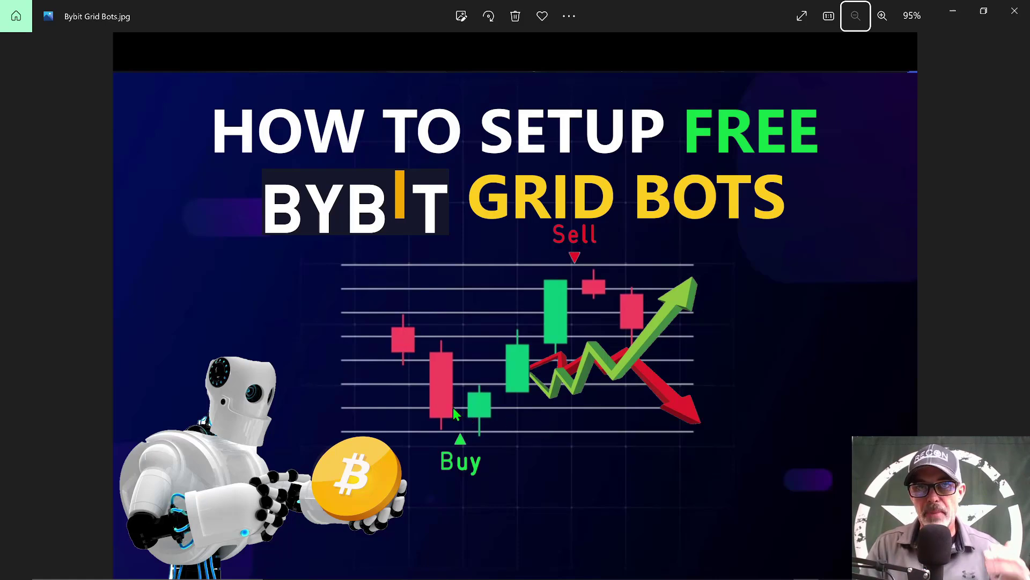
mouse_move(470, 434)
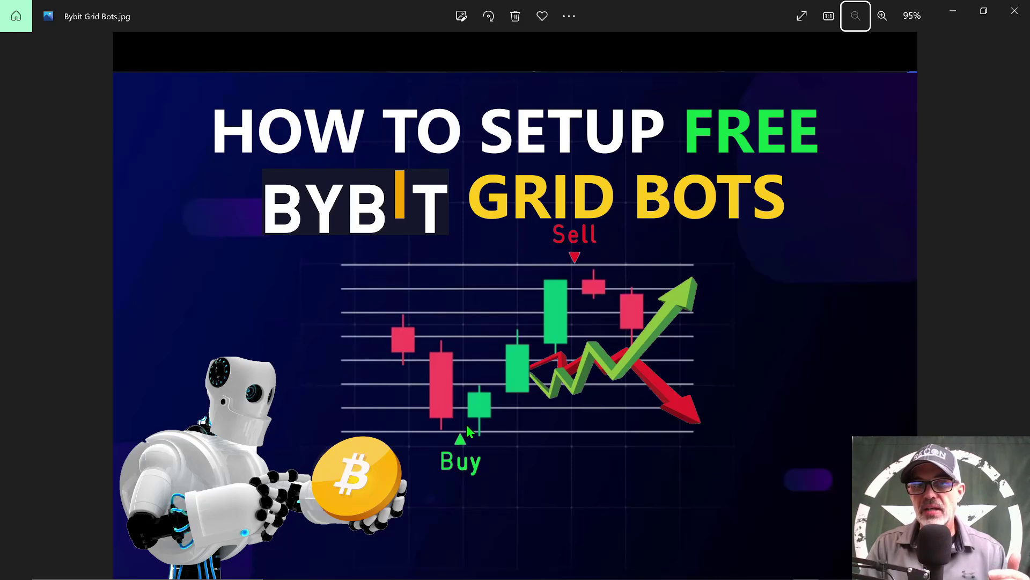
mouse_move(552, 309)
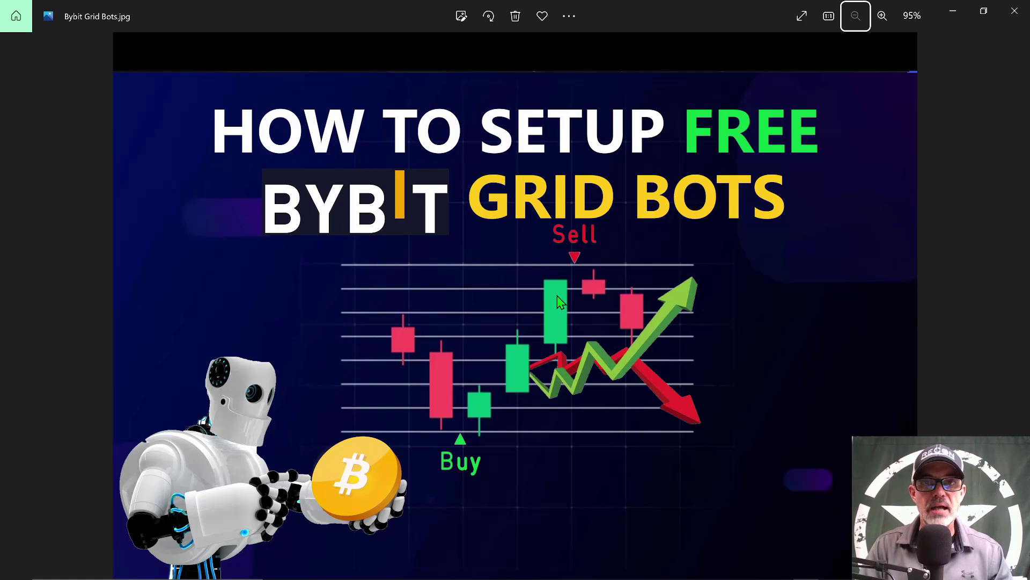
mouse_move(555, 266)
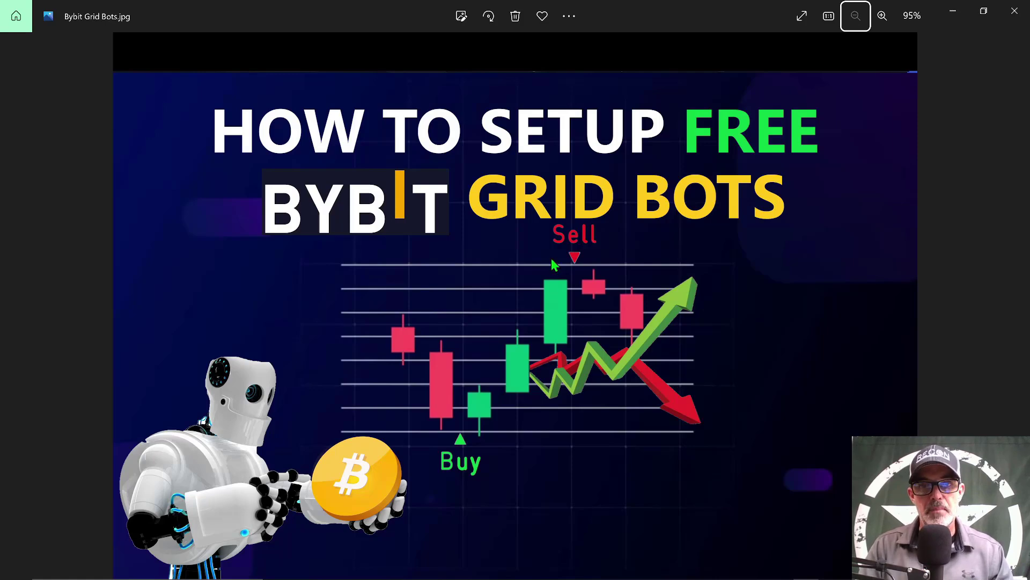
mouse_move(569, 438)
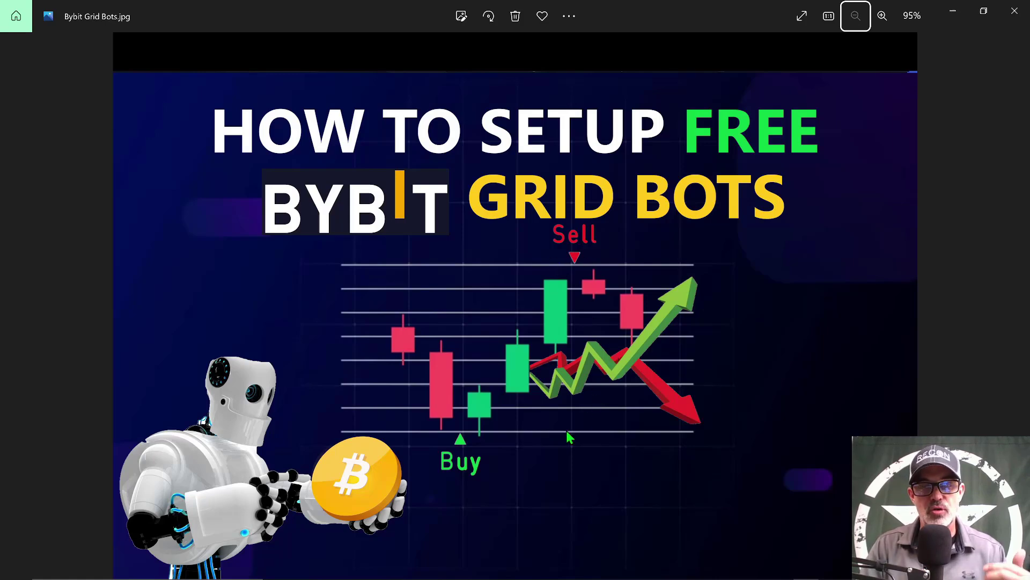
mouse_move(497, 406)
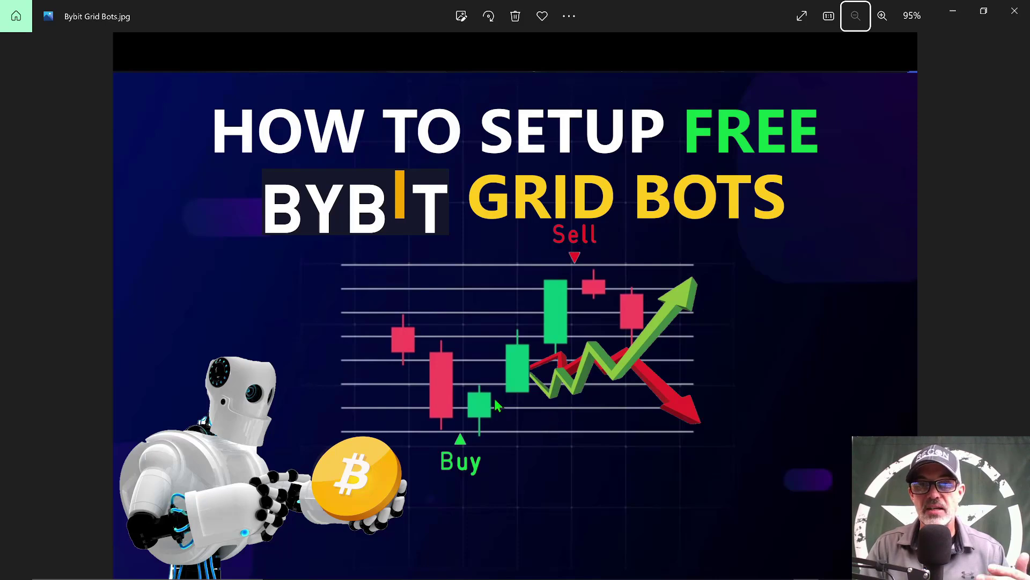
mouse_move(474, 405)
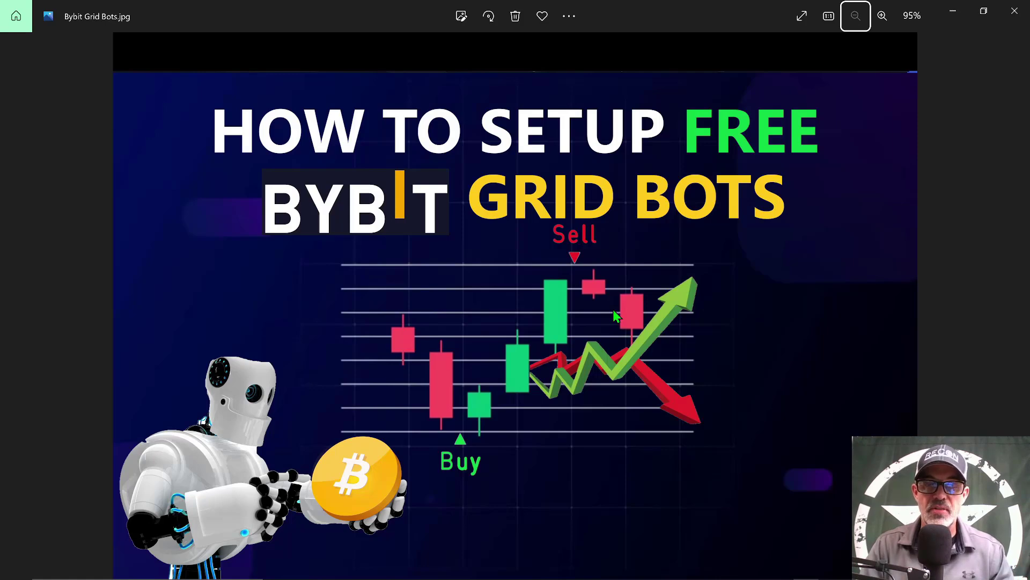
mouse_move(619, 319)
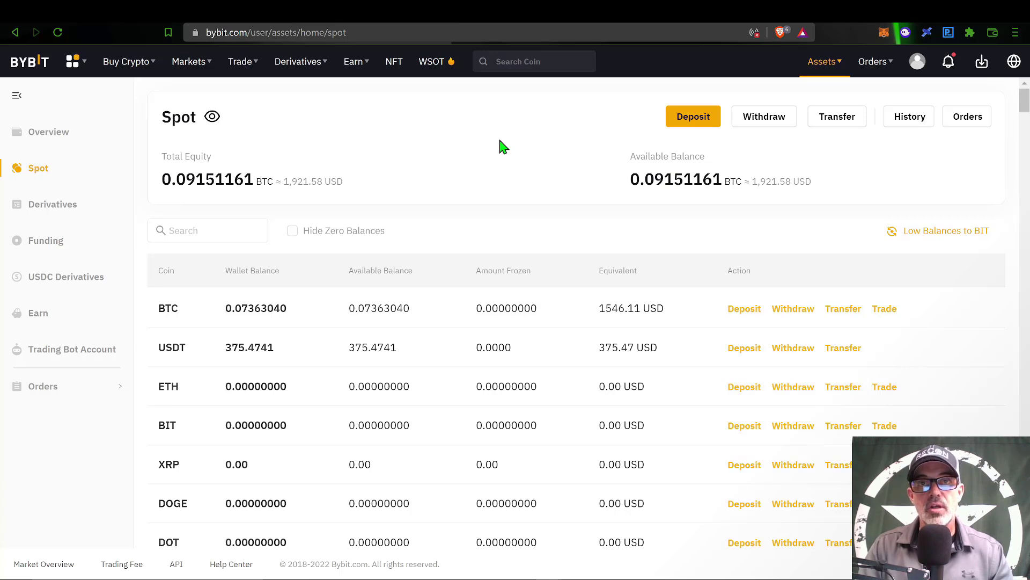
mouse_move(469, 183)
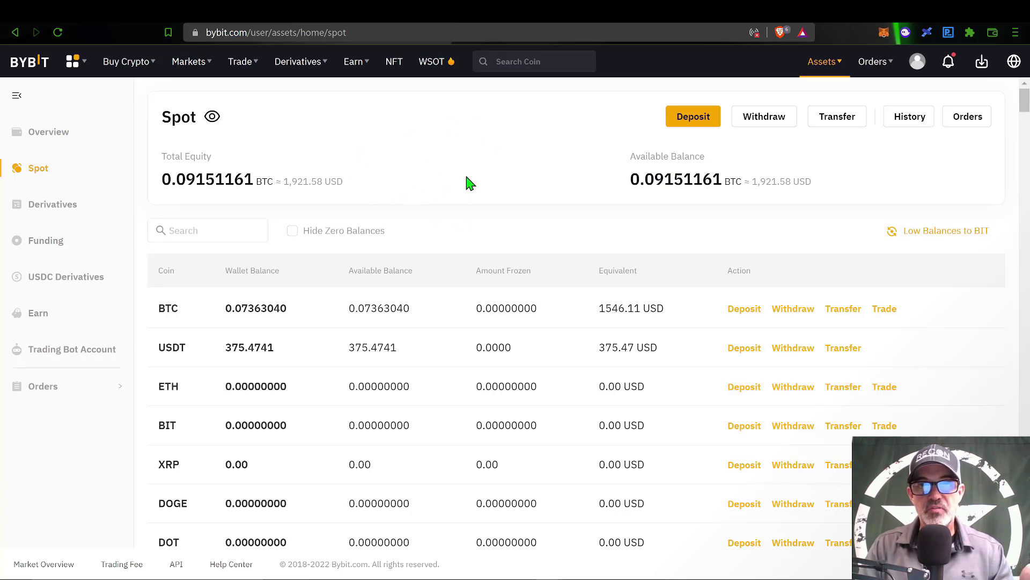
mouse_move(376, 159)
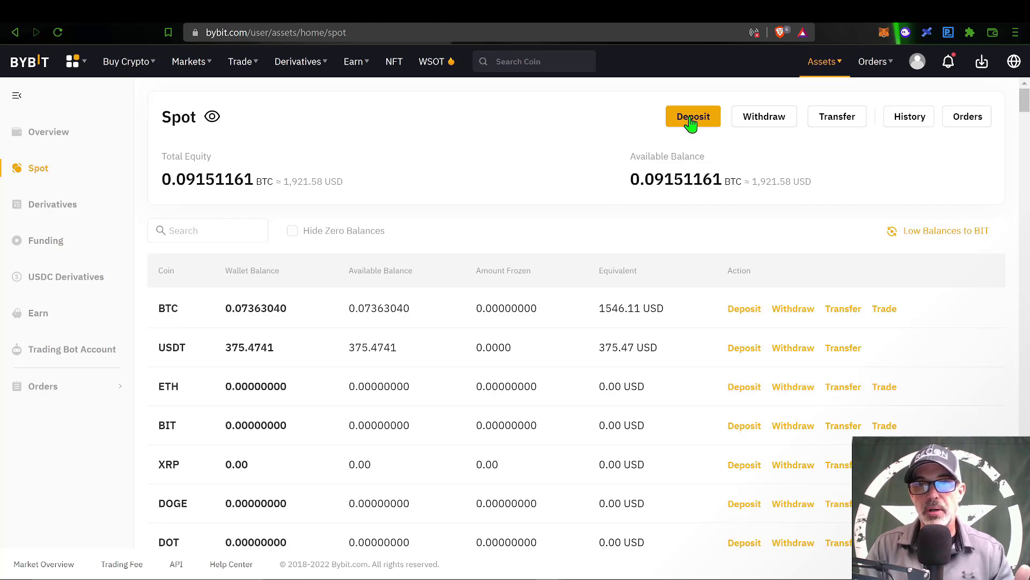
Start a Spot deposit and choose USDT as the deposit coin
left_click(693, 116)
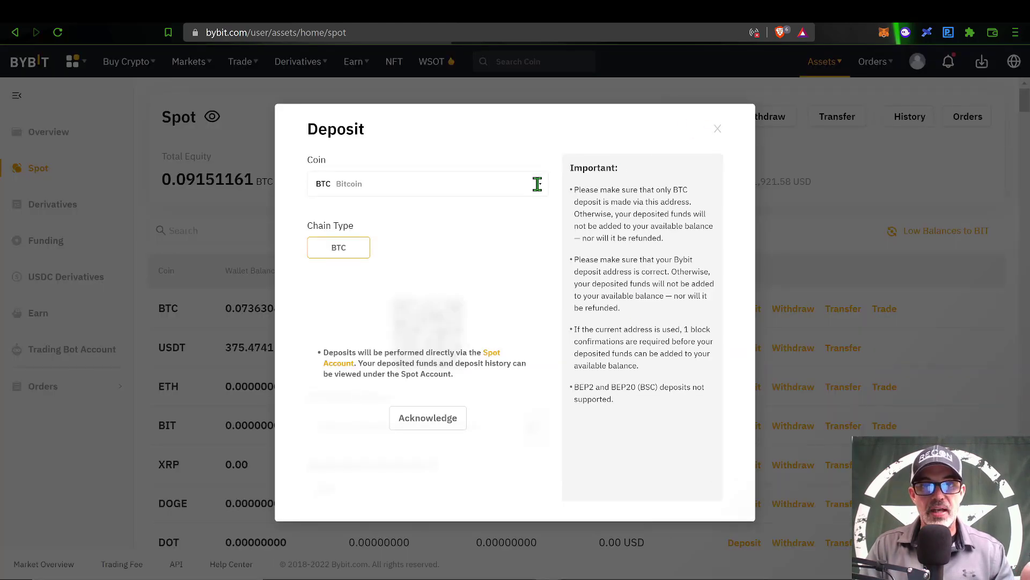
left_click(427, 184)
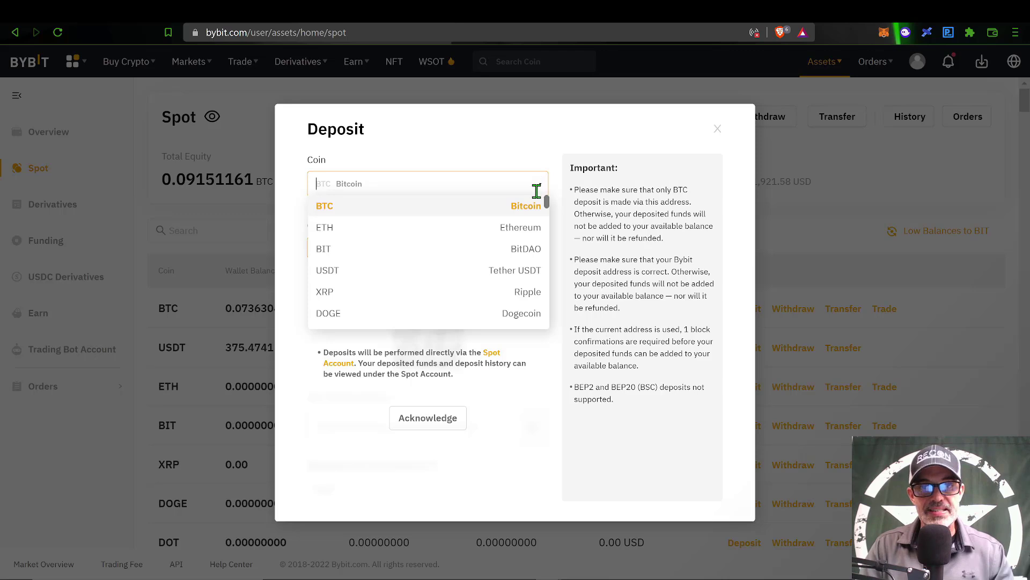
mouse_move(499, 275)
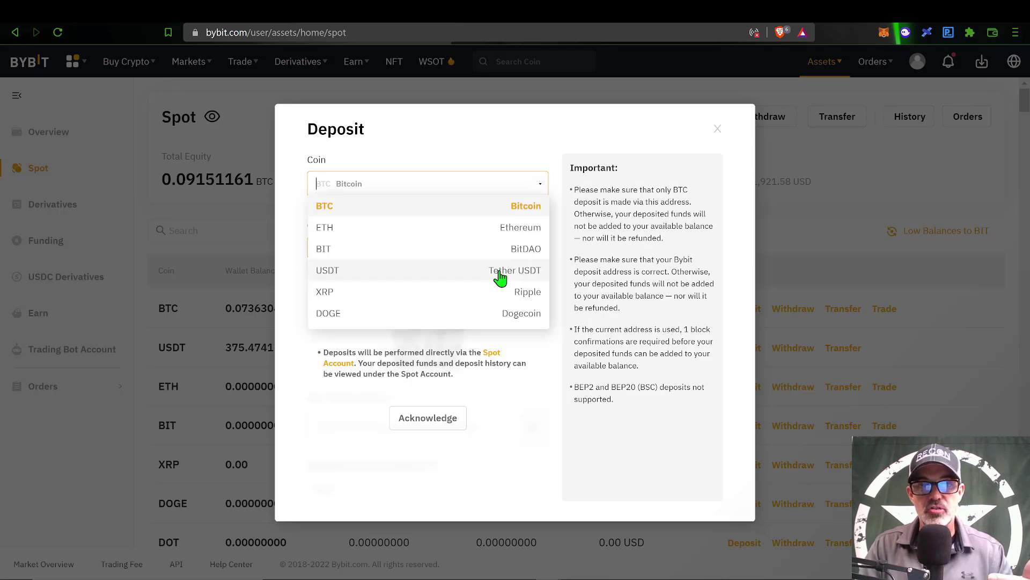
left_click(327, 269)
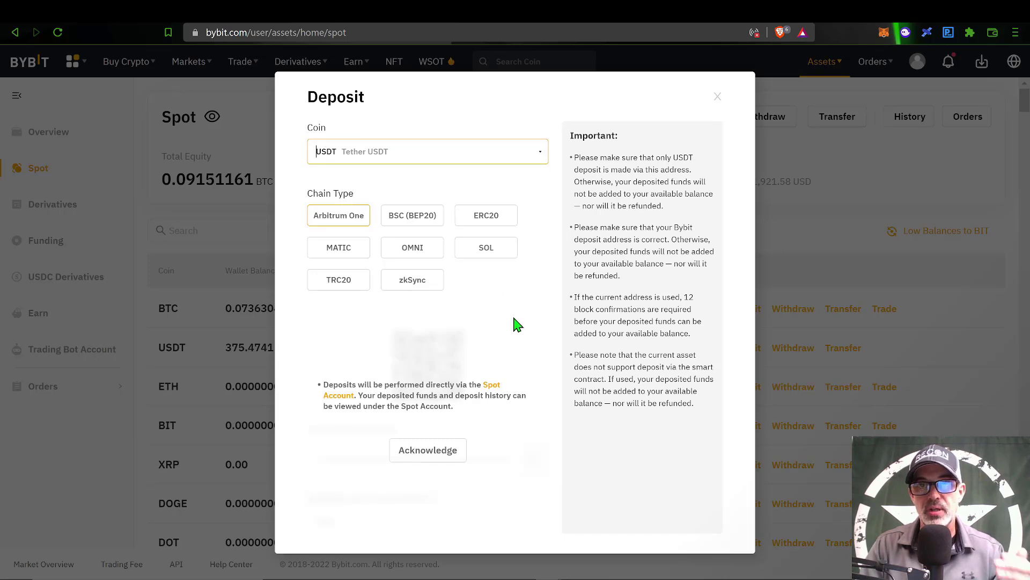
Select TRC20 as the USDT deposit network and keep it
left_click(413, 215)
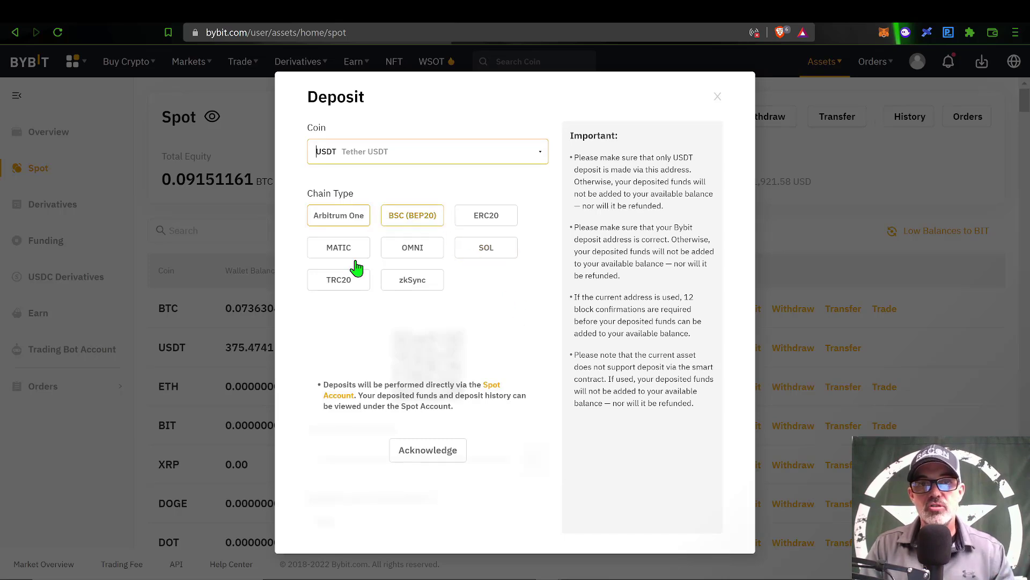
left_click(412, 248)
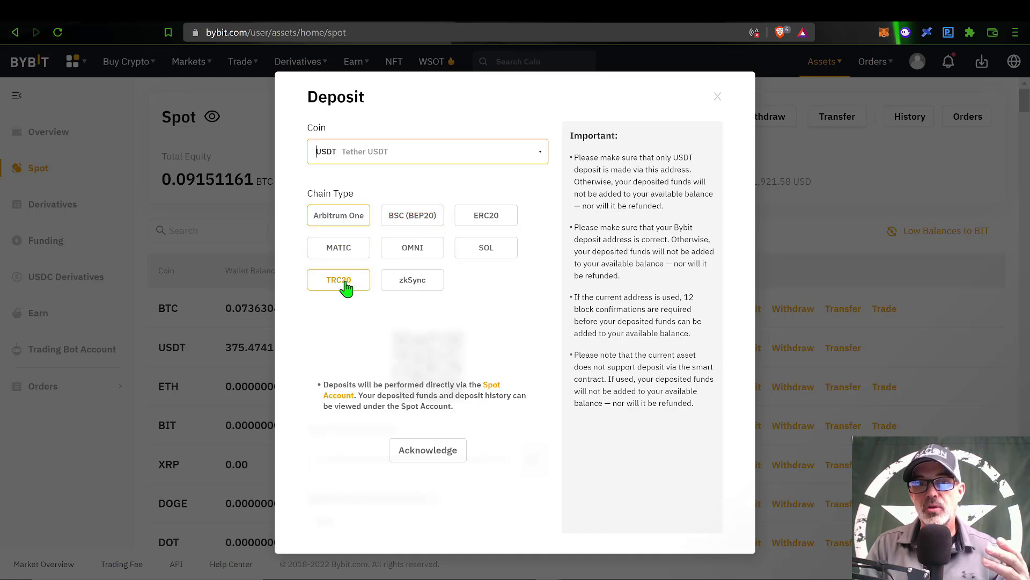
left_click(485, 214)
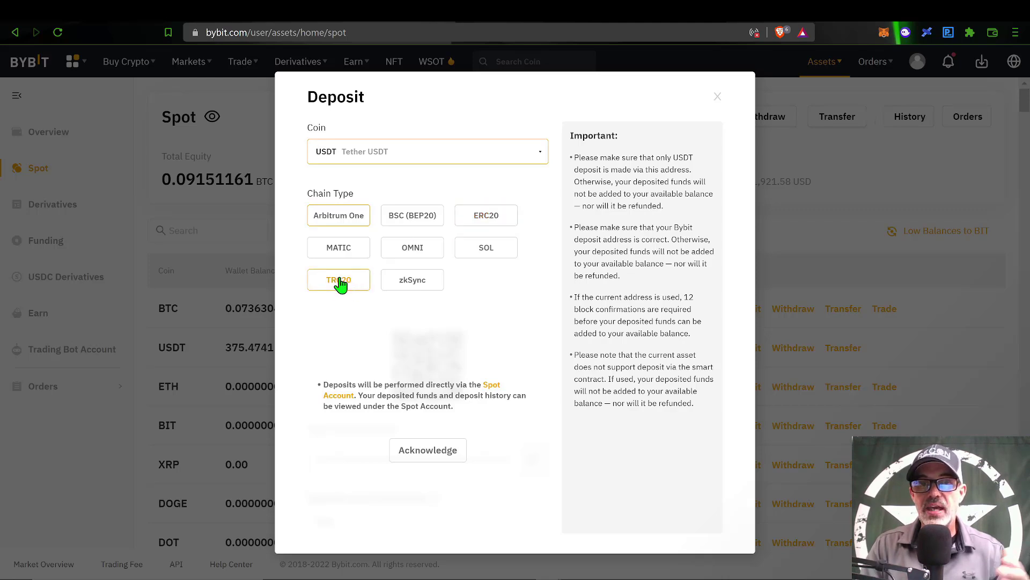
left_click(338, 280)
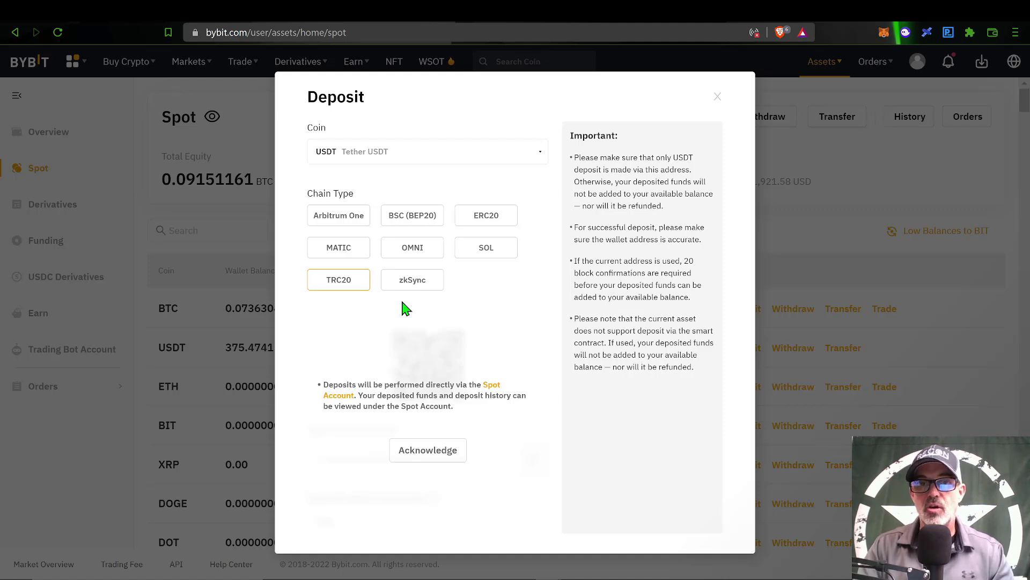
Reveal and copy the TRC20 USDT deposit address, then close the Deposit window
left_click(428, 450)
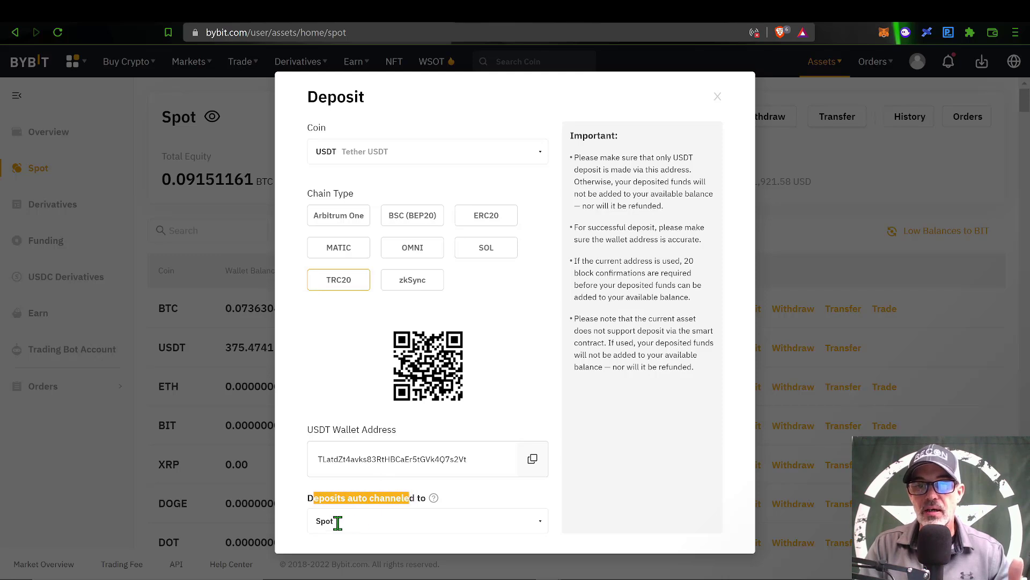
mouse_move(478, 491)
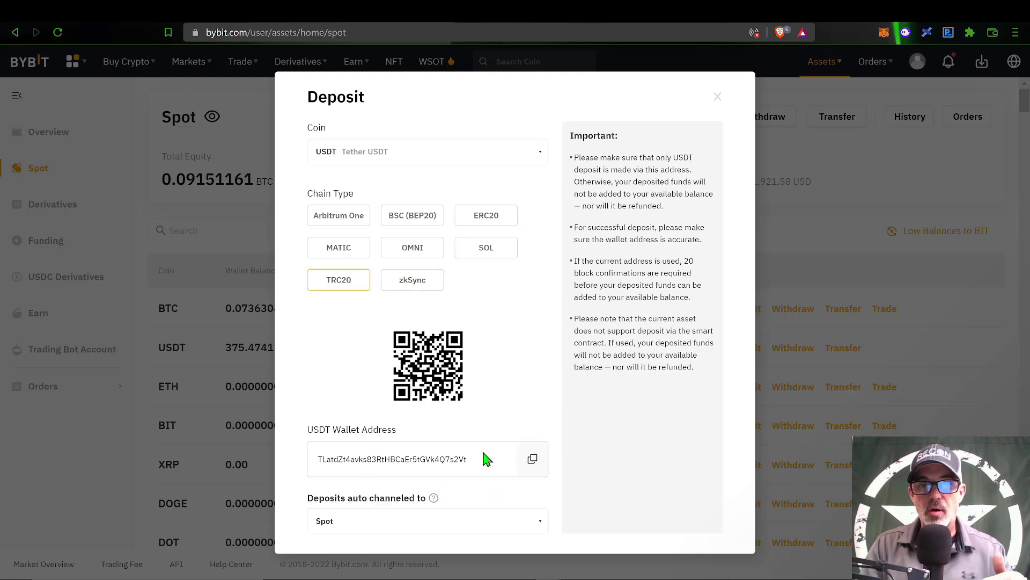
left_click(531, 458)
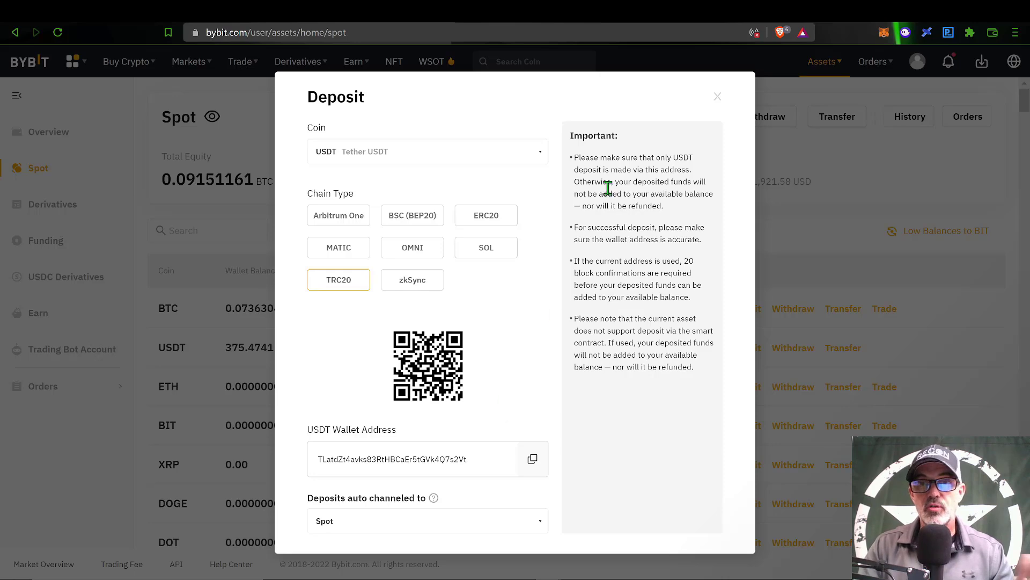
left_click(717, 96)
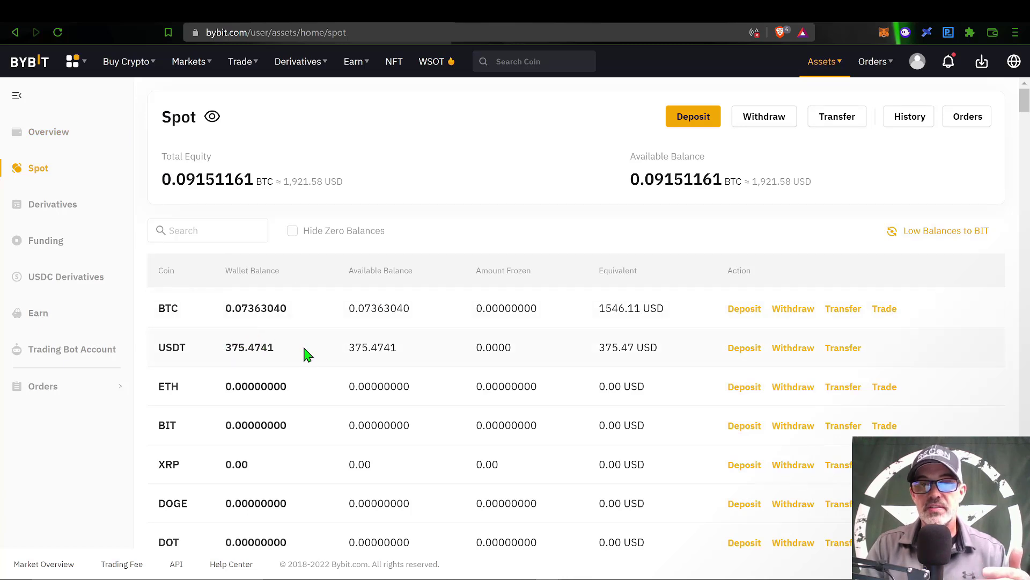
mouse_move(432, 121)
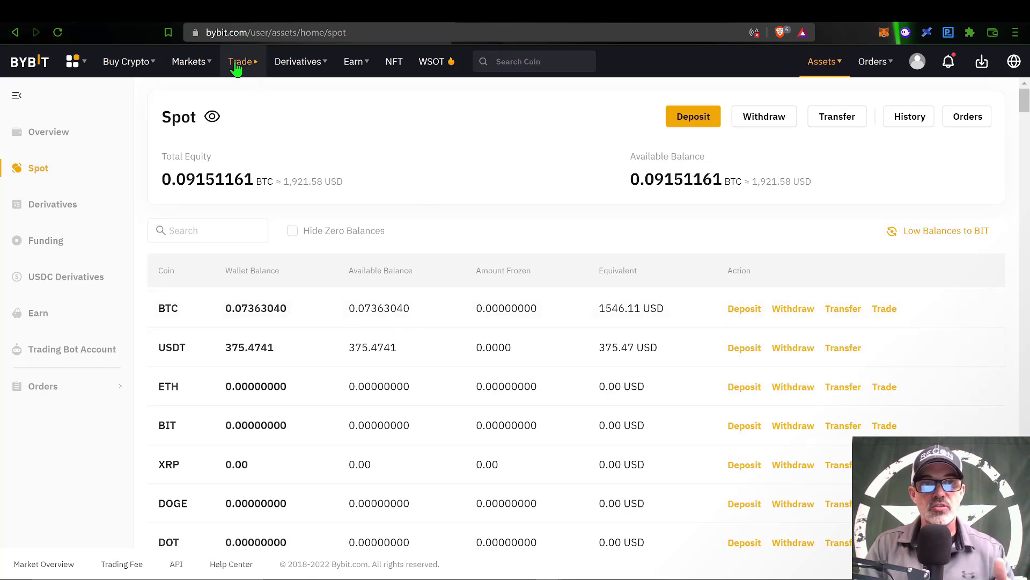
Show the Trade menu listing Spot, Margin and Trading Bot products
left_click(189, 61)
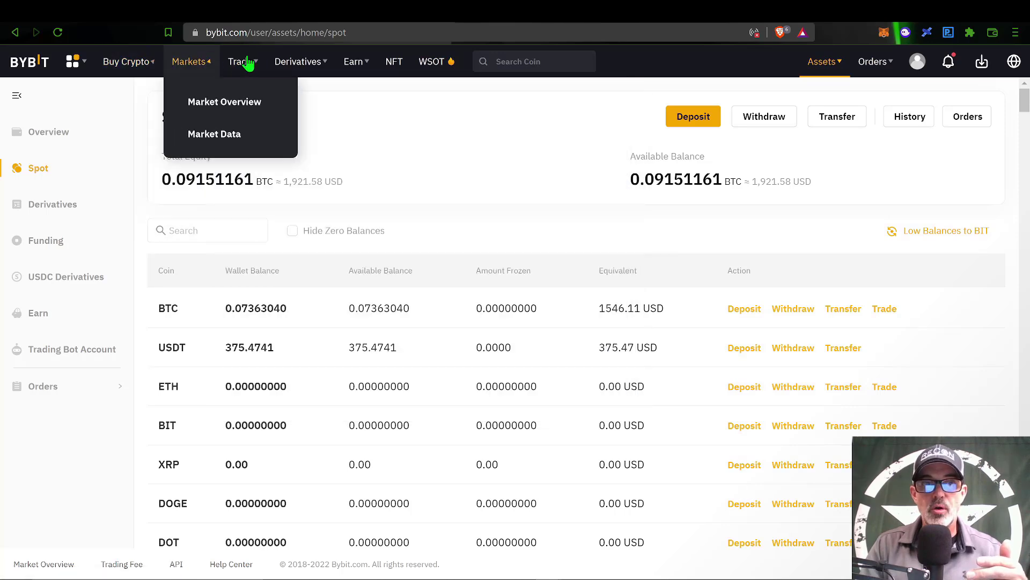
left_click(242, 62)
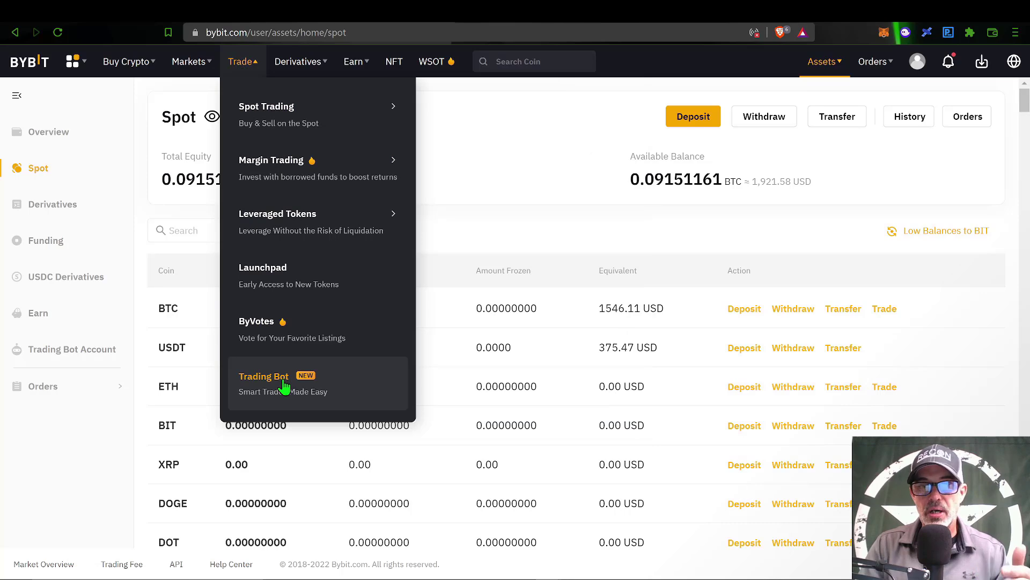
Go to the Trading Bot page and start creating a new grid bot
left_click(264, 376)
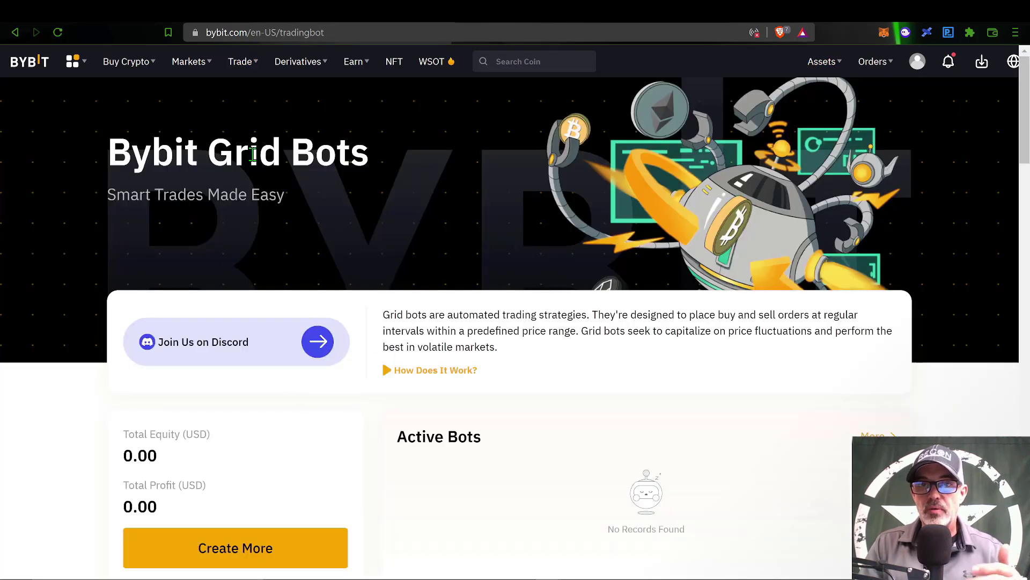
mouse_move(613, 170)
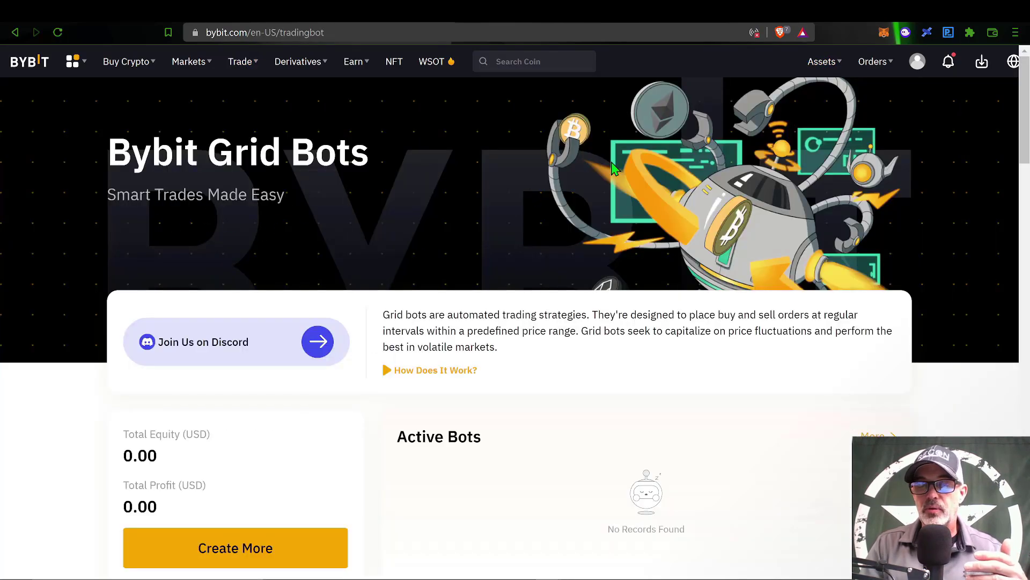
scroll("down", 3)
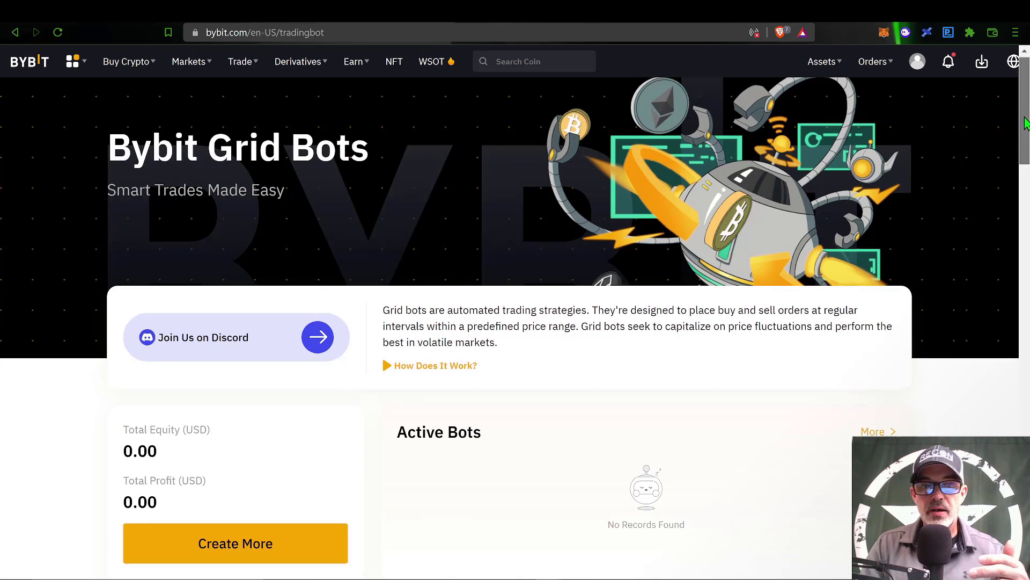
scroll("down", 3)
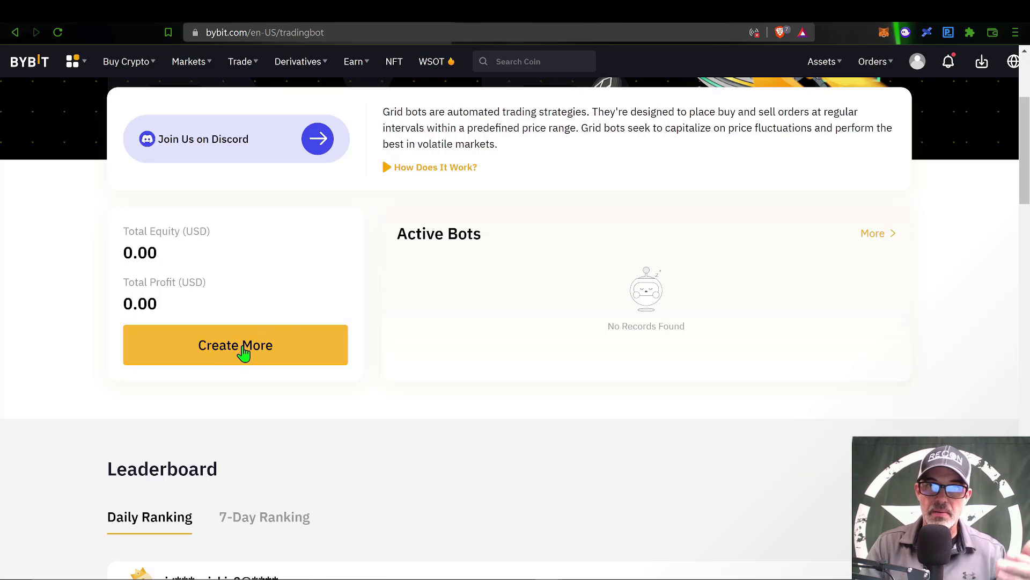
left_click(235, 344)
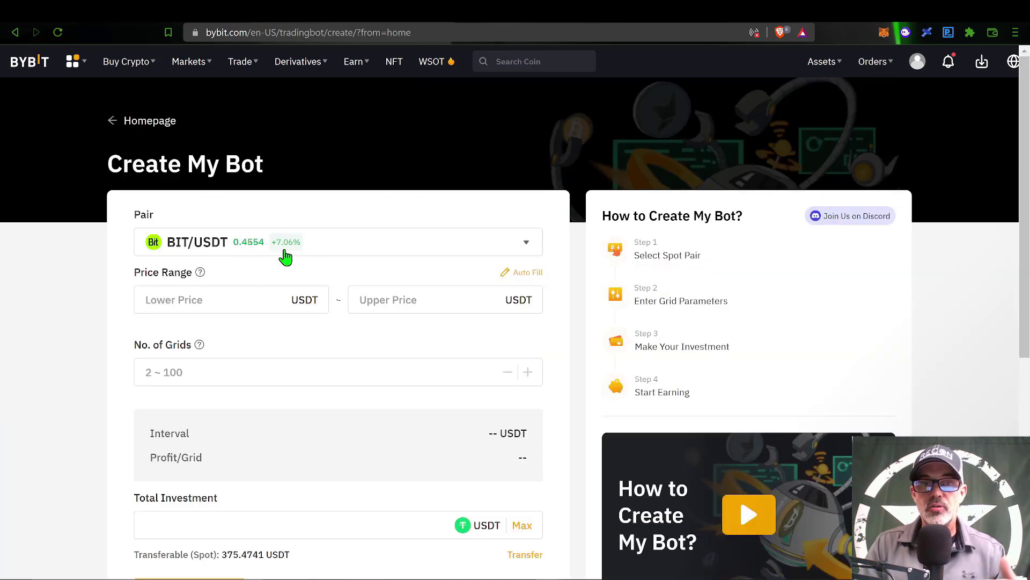
mouse_move(383, 341)
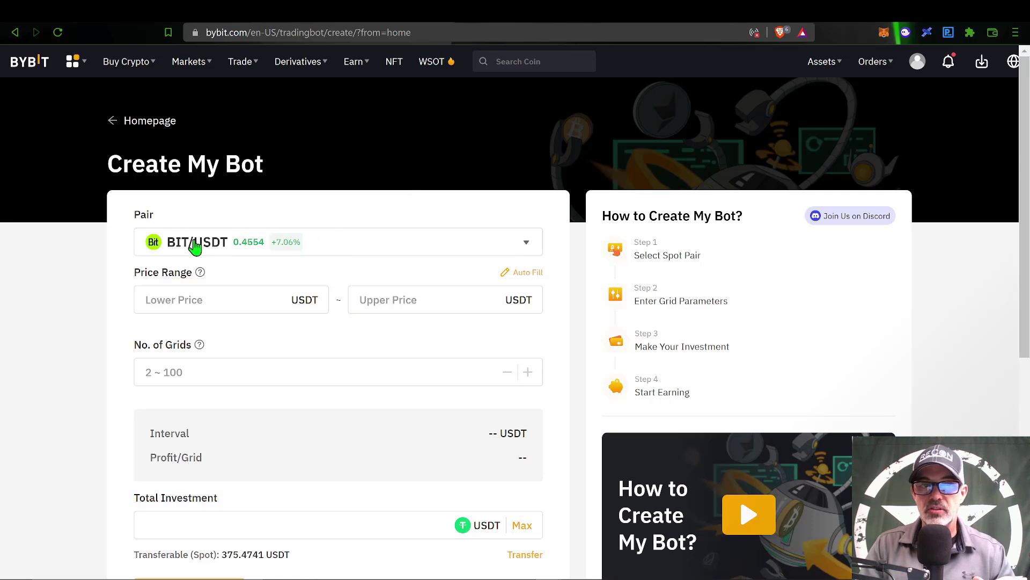
mouse_move(526, 250)
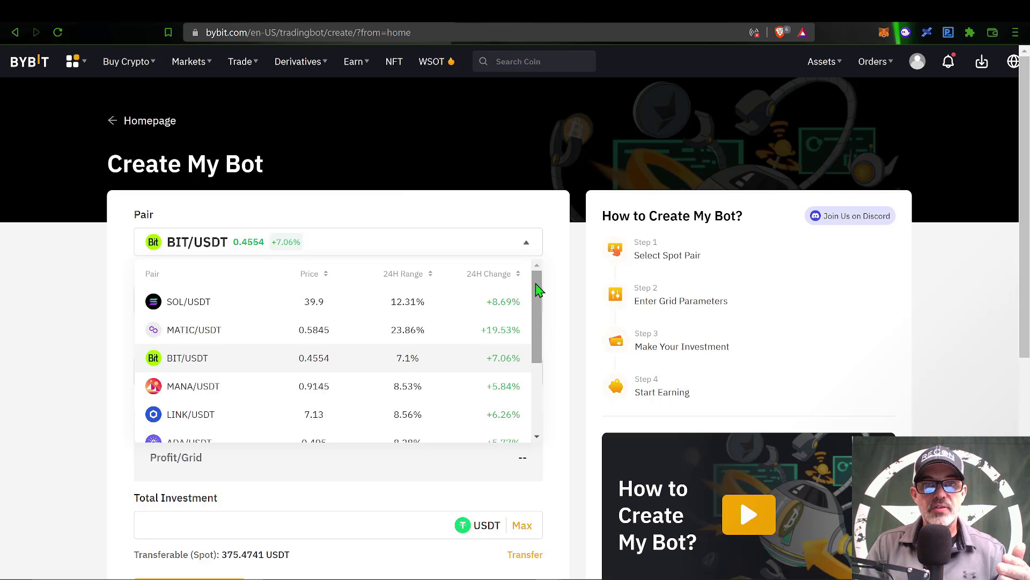
Choose BTC/USDT as the grid bot's trading pair
scroll("down", 3)
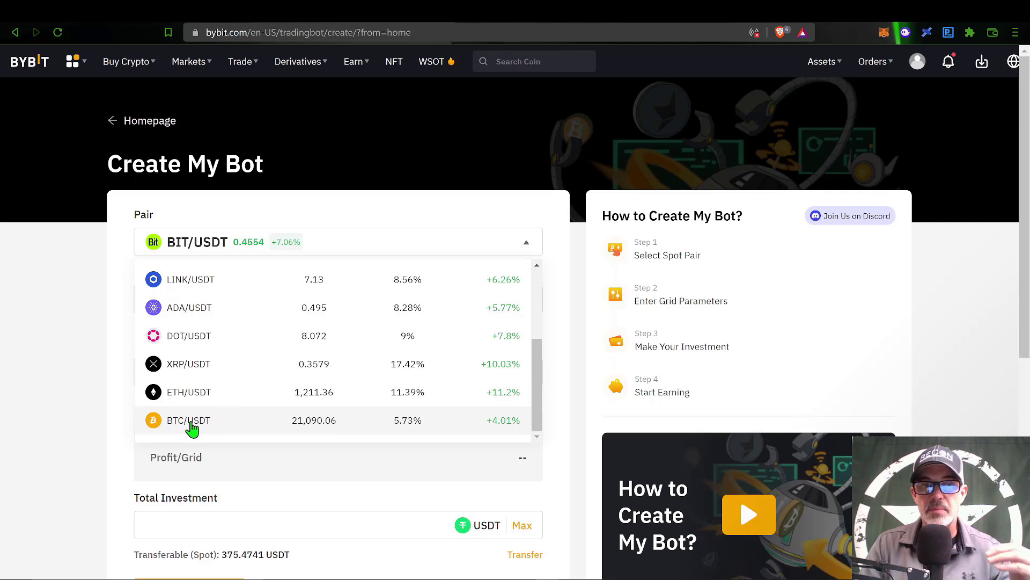
left_click(189, 419)
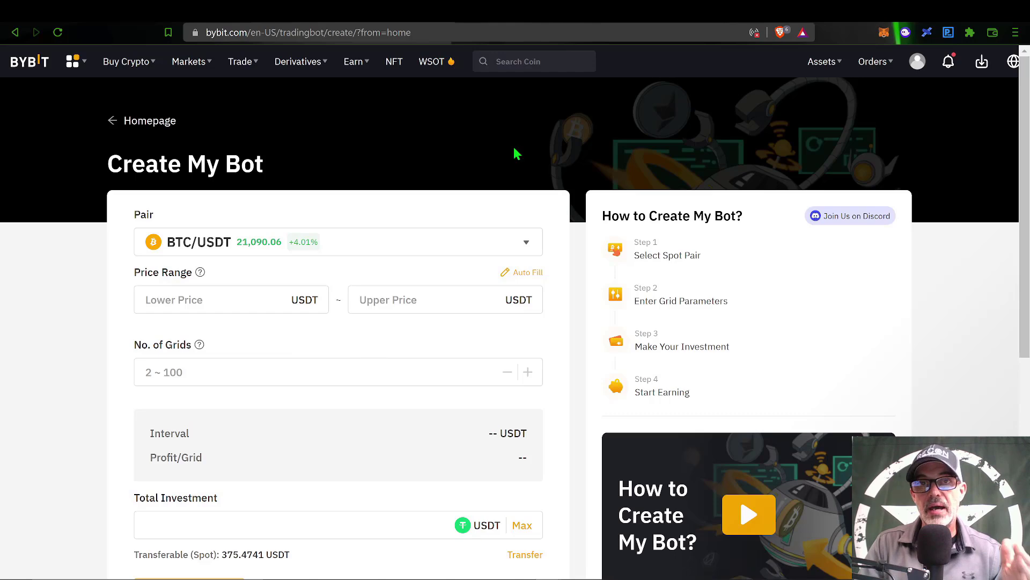
Draw a zigzag path across the BTCUSDT swing highs and lows on the TradingView chart
left_click(534, 60)
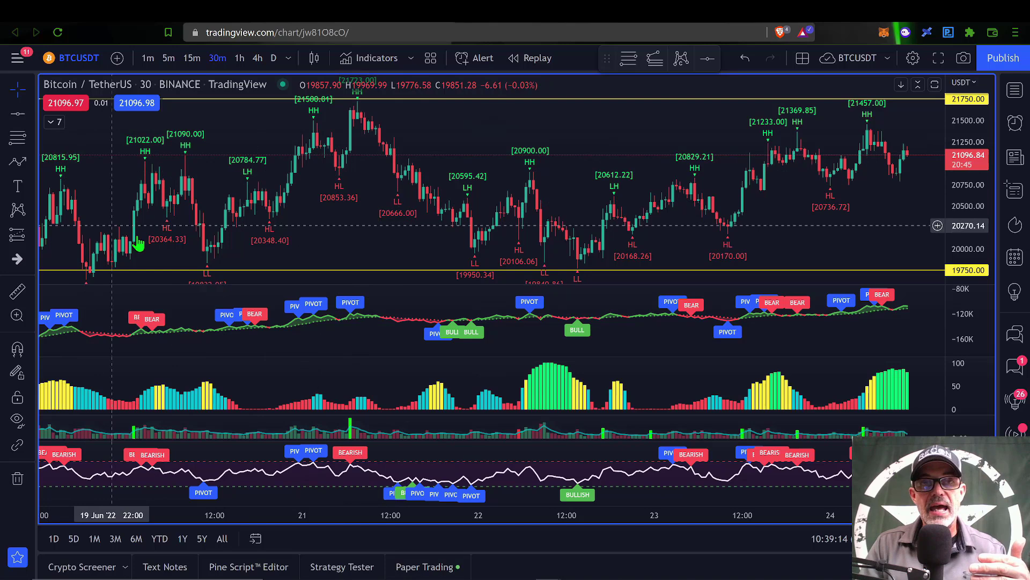
mouse_move(783, 191)
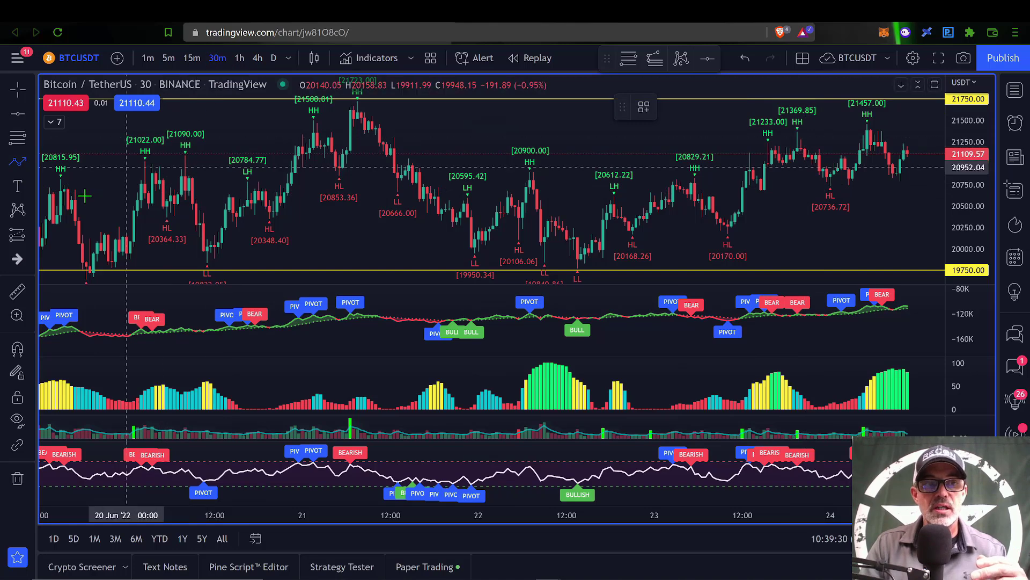
left_click_drag(45, 254, 78, 165)
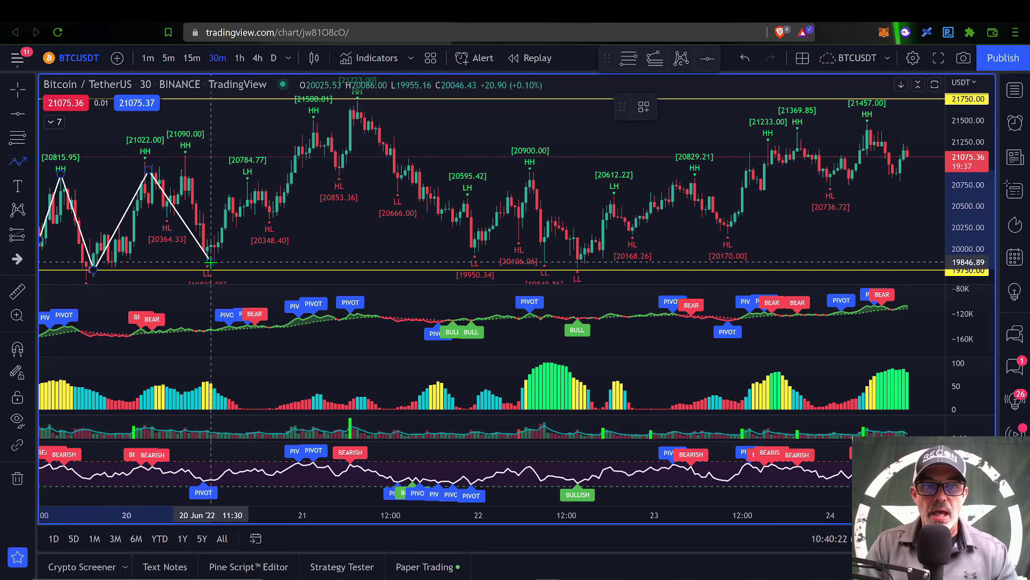
left_click_drag(211, 262, 353, 115)
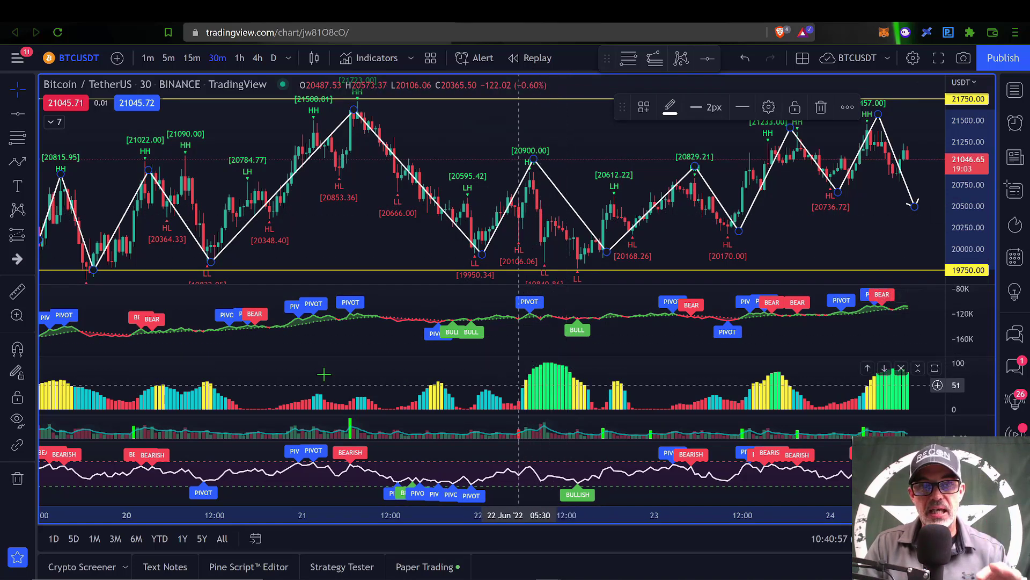
mouse_move(558, 384)
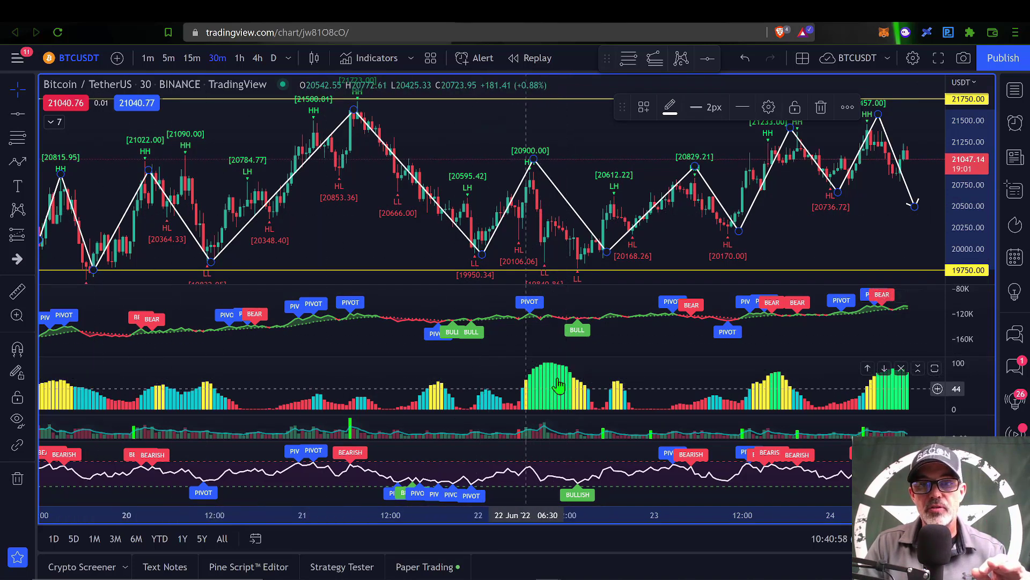
mouse_move(563, 393)
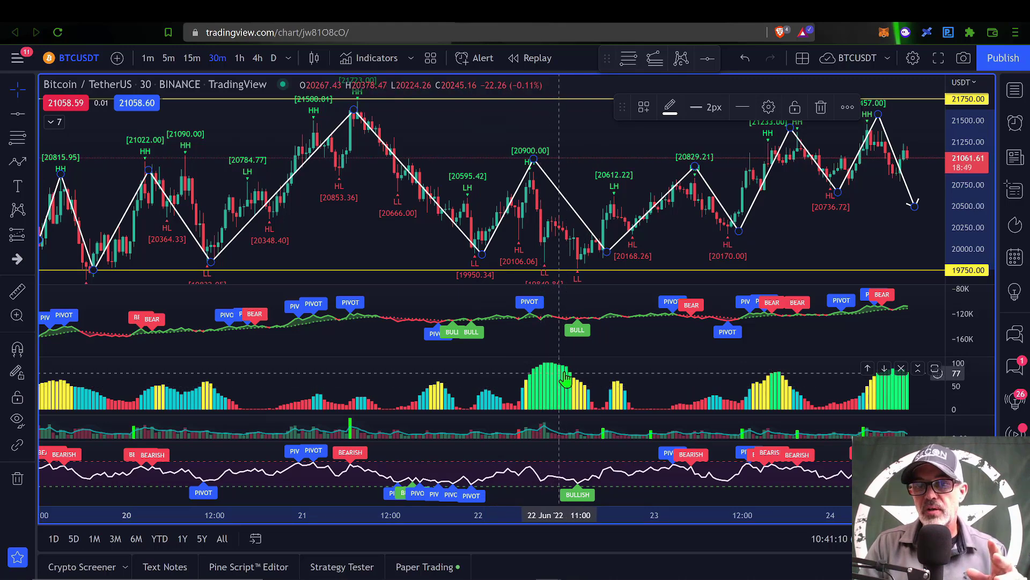
mouse_move(576, 391)
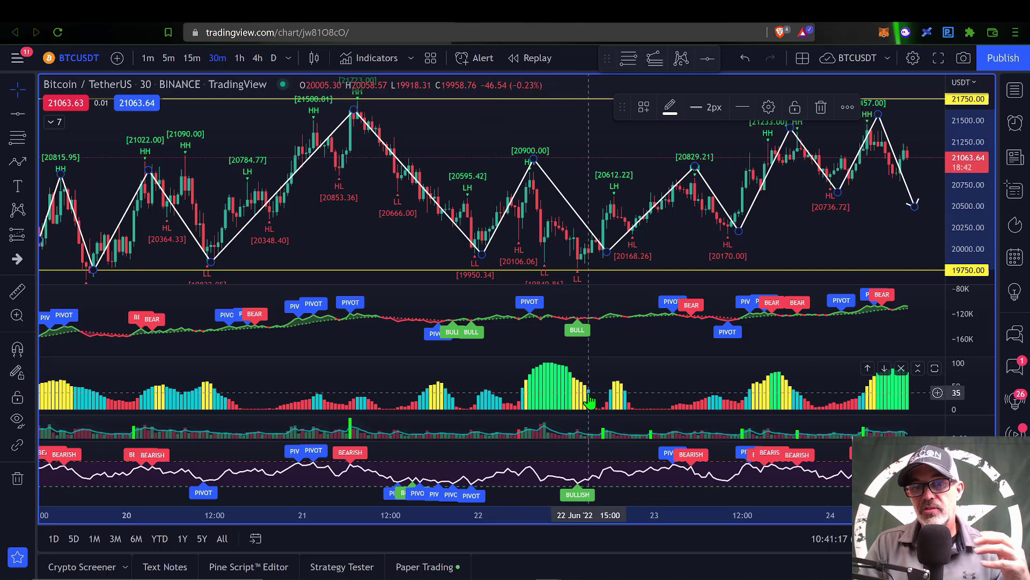
mouse_move(687, 400)
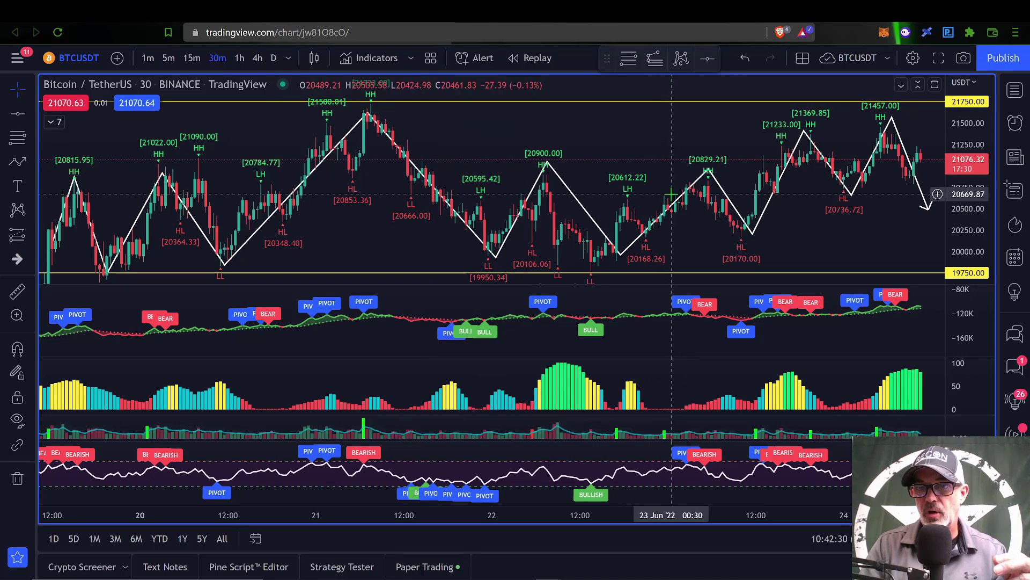
mouse_move(670, 211)
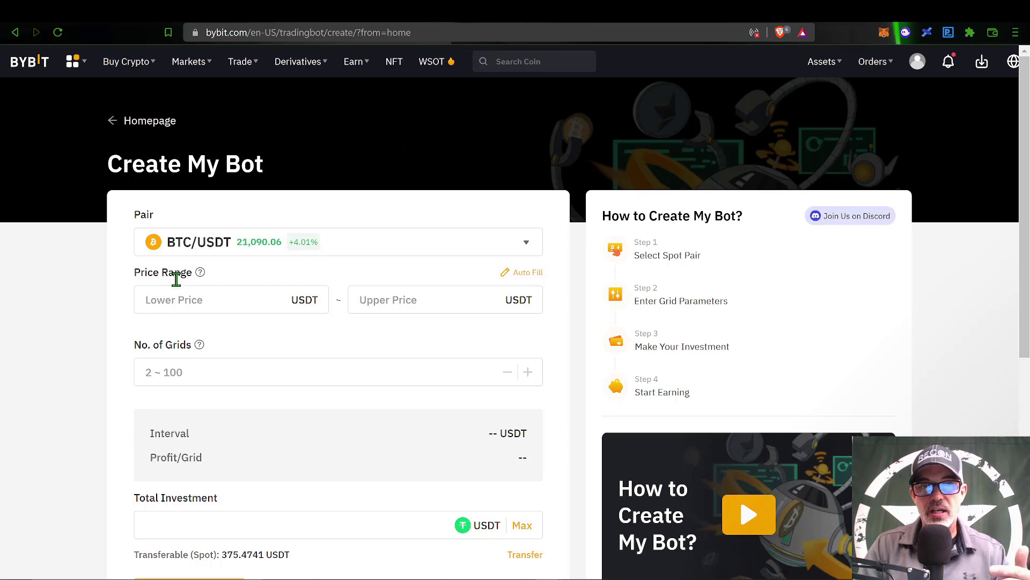
mouse_move(413, 308)
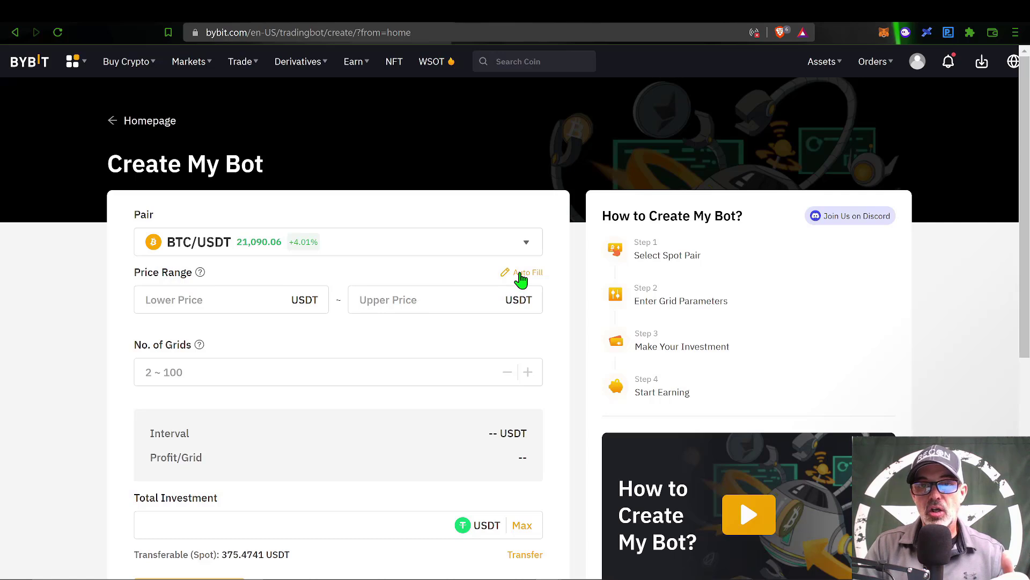
Auto-fill the suggested range 15881.52–30654.5 USDT with 59 grids in Create My Bot
left_click(529, 272)
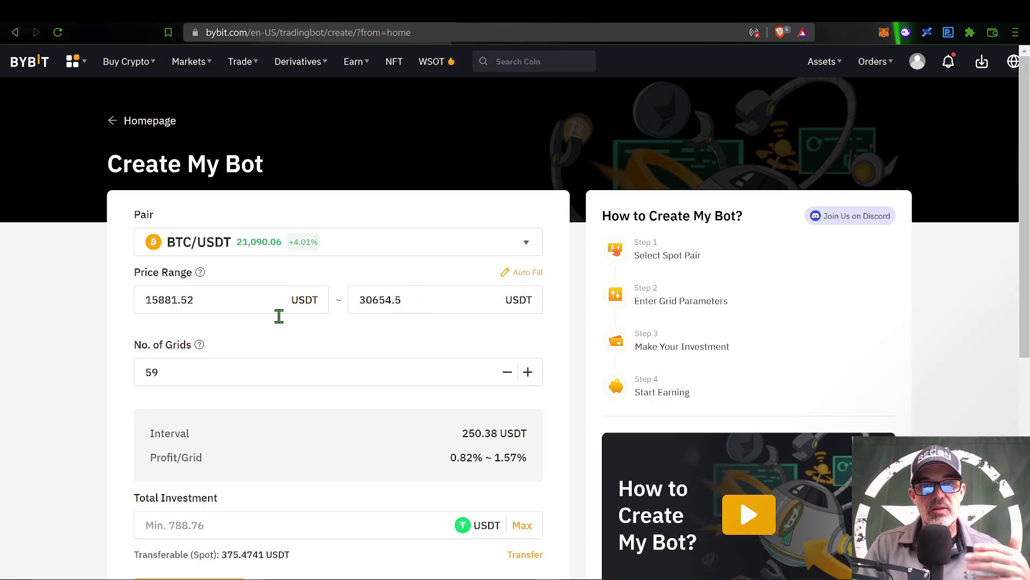
mouse_move(329, 331)
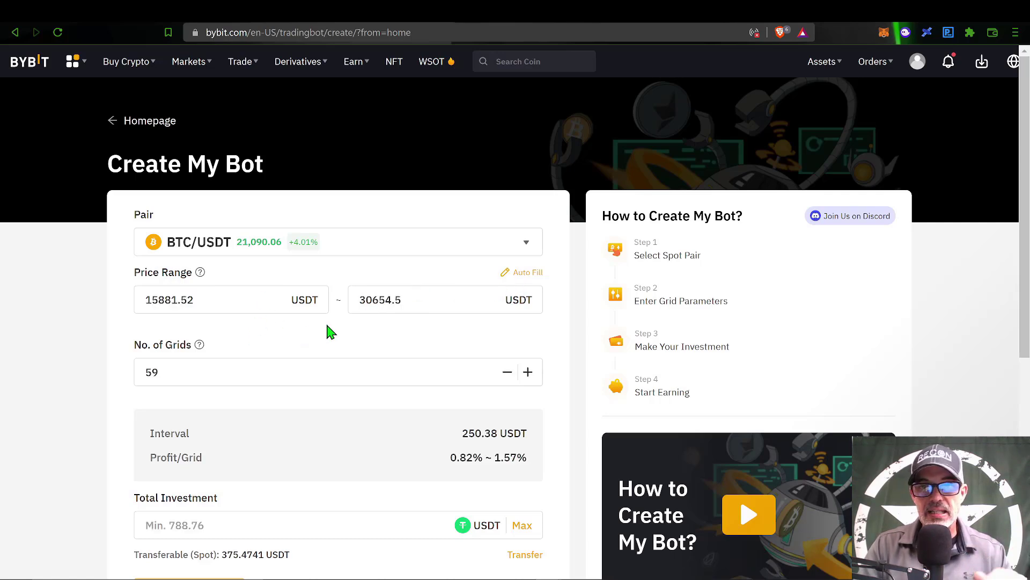
mouse_move(263, 365)
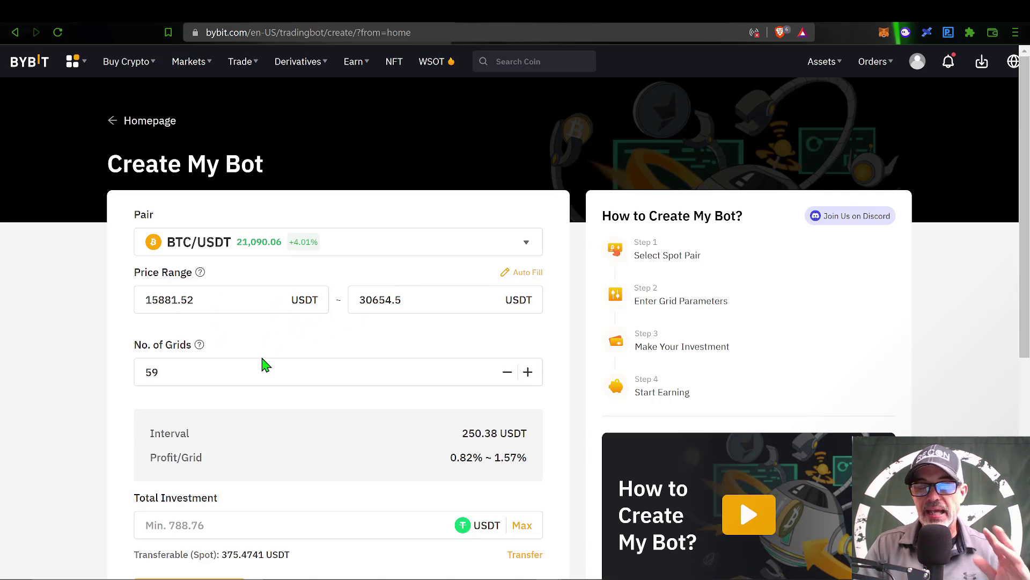
mouse_move(408, 360)
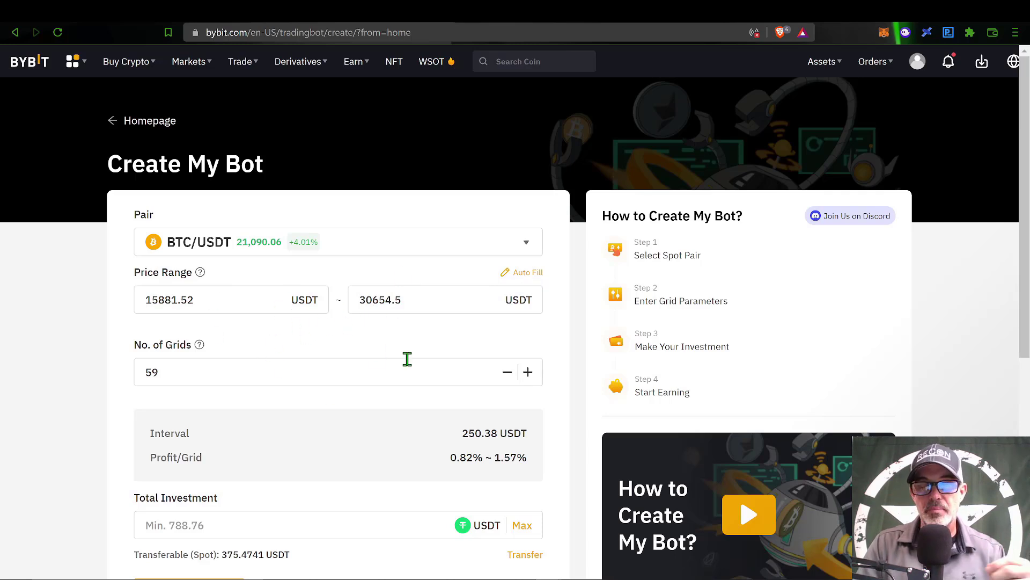
mouse_move(392, 338)
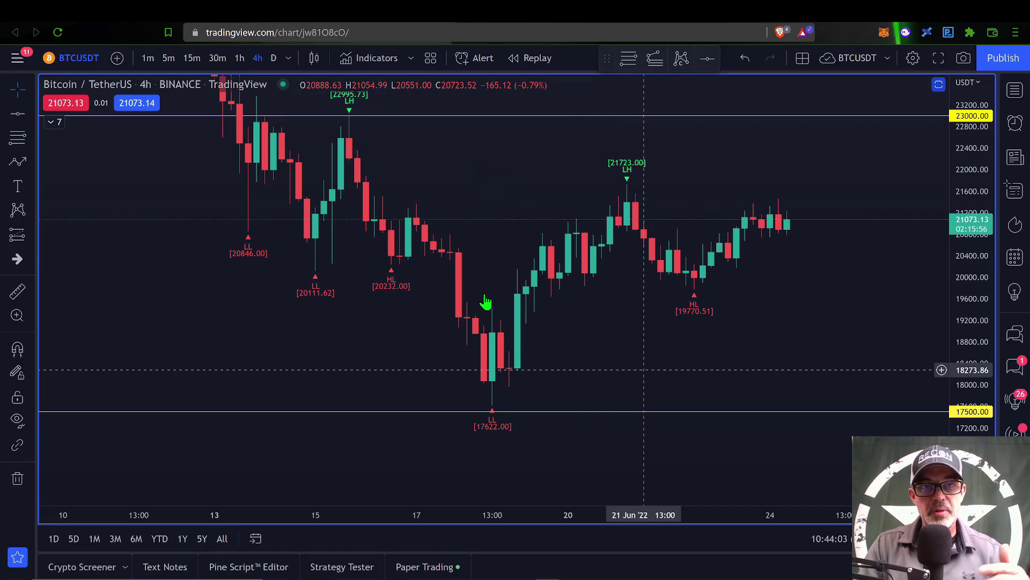
mouse_move(476, 258)
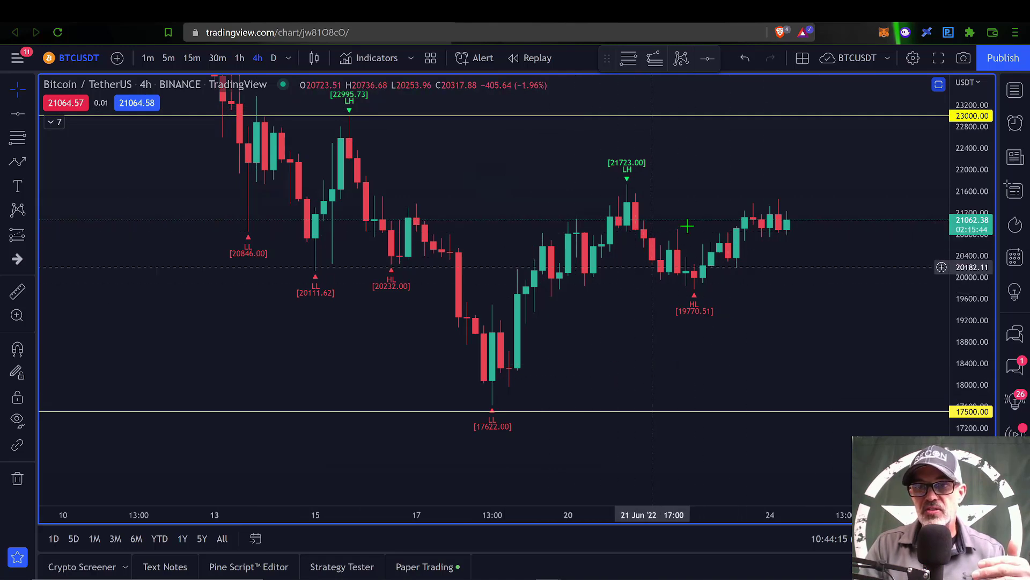
mouse_move(780, 241)
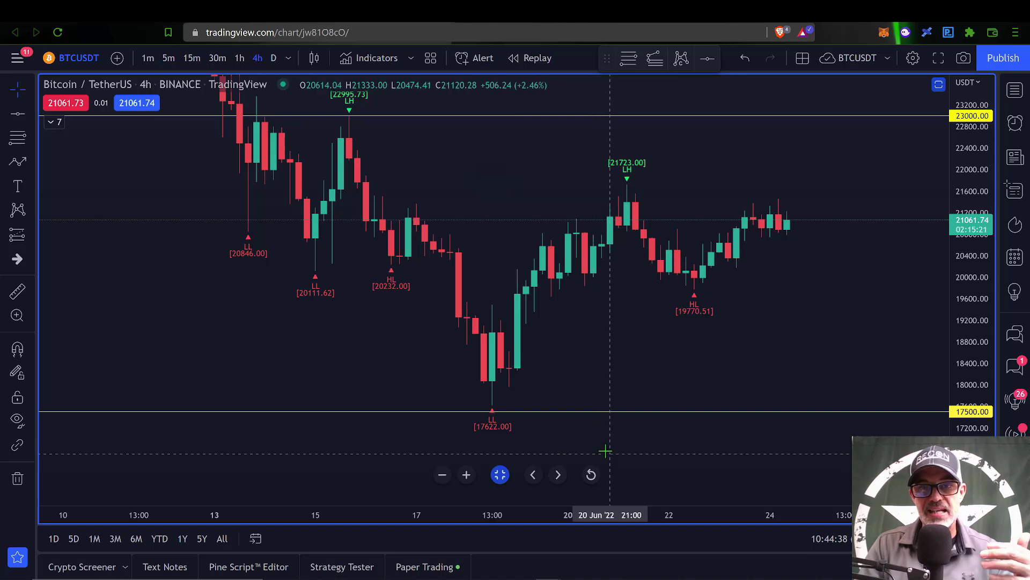
mouse_move(584, 160)
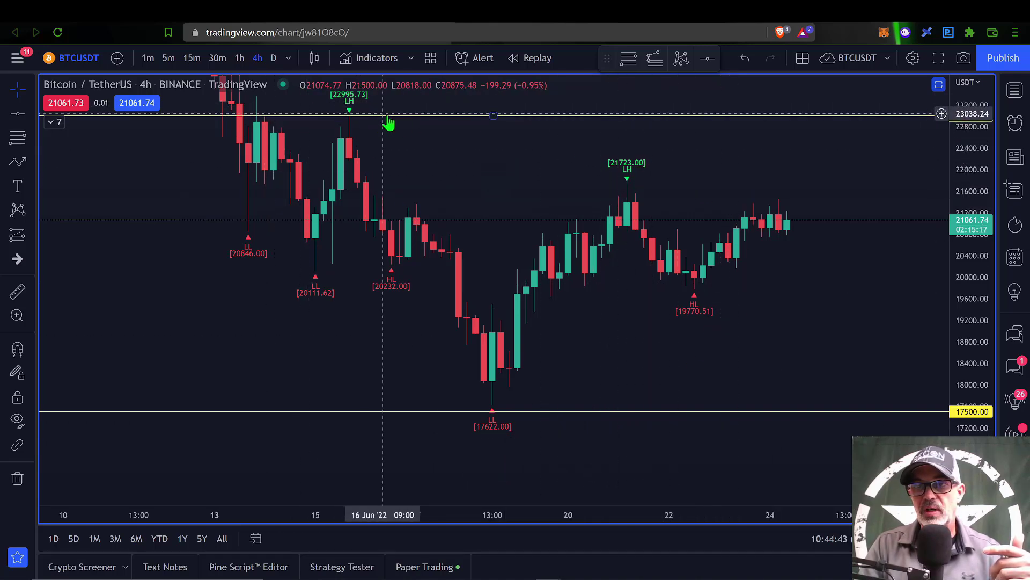
mouse_move(779, 104)
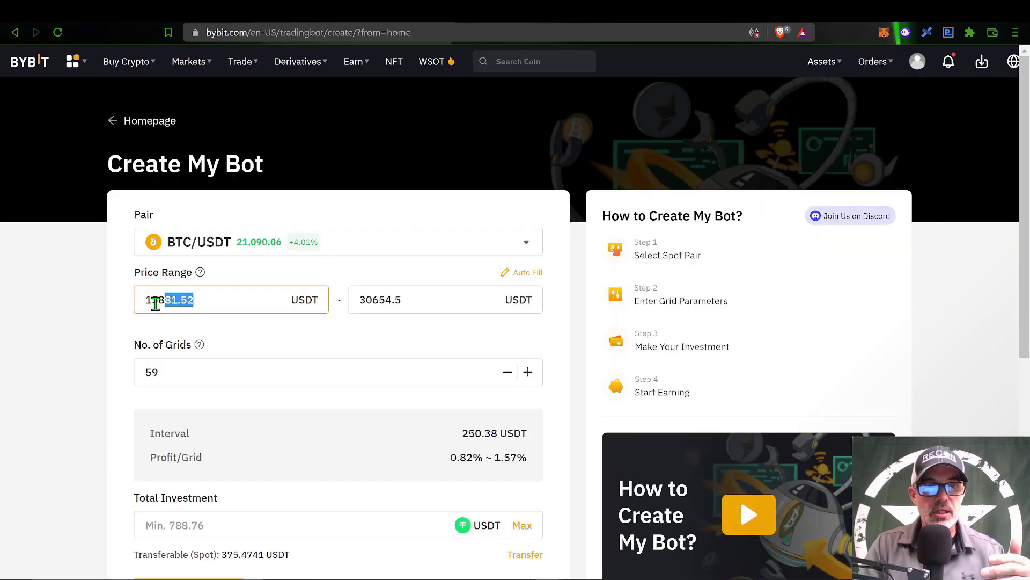
Enter lower price 17000, upper price 24000 and 30 grids, then highlight the Profit/Grid figure
type("17000")
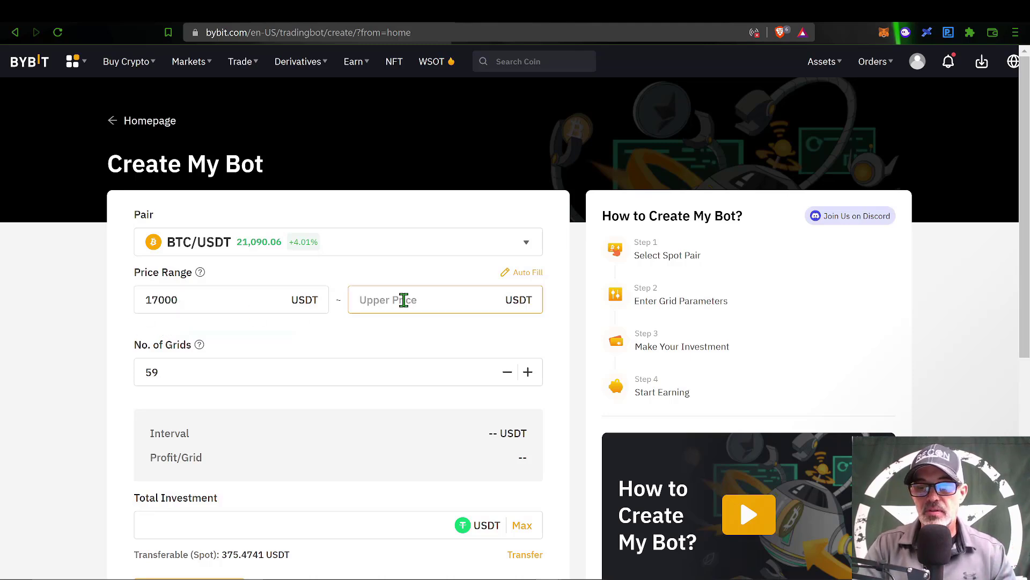
type("24000")
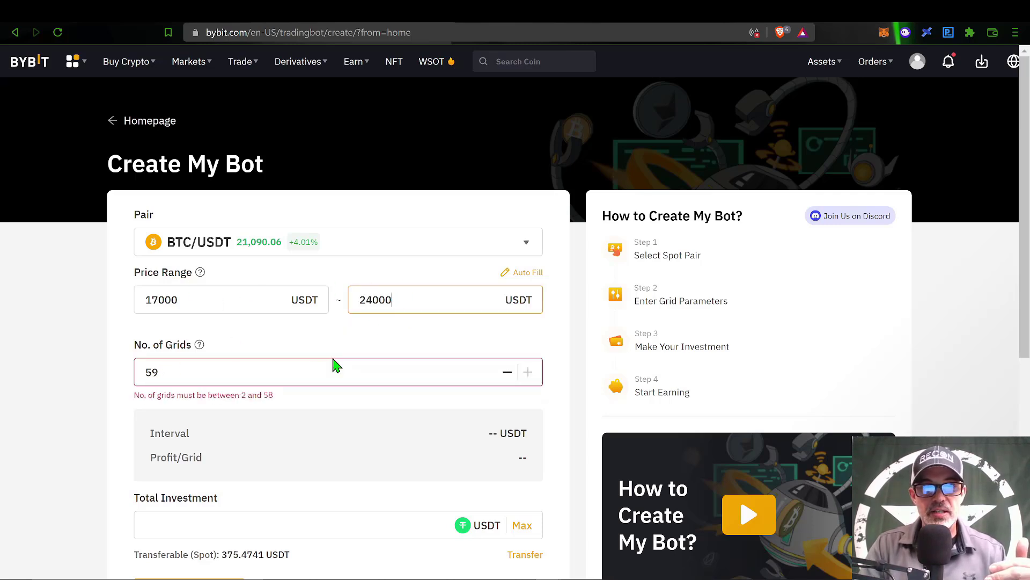
mouse_move(282, 400)
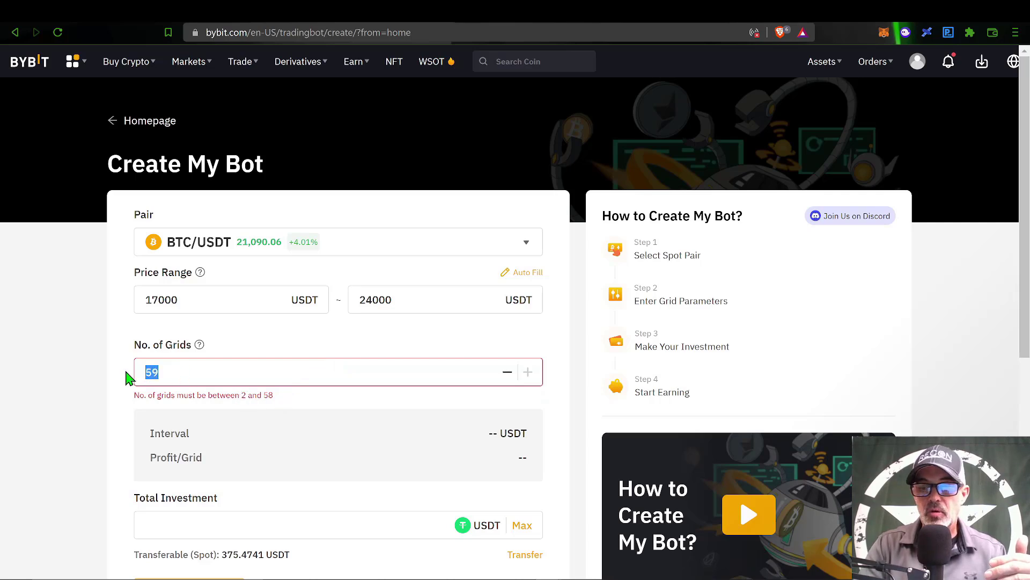
type("30")
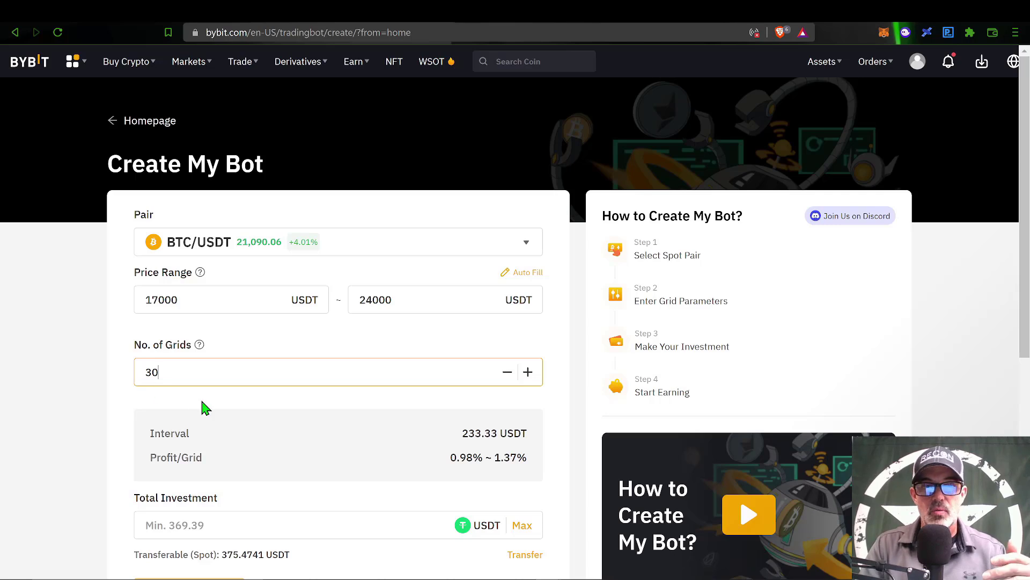
double_click(168, 433)
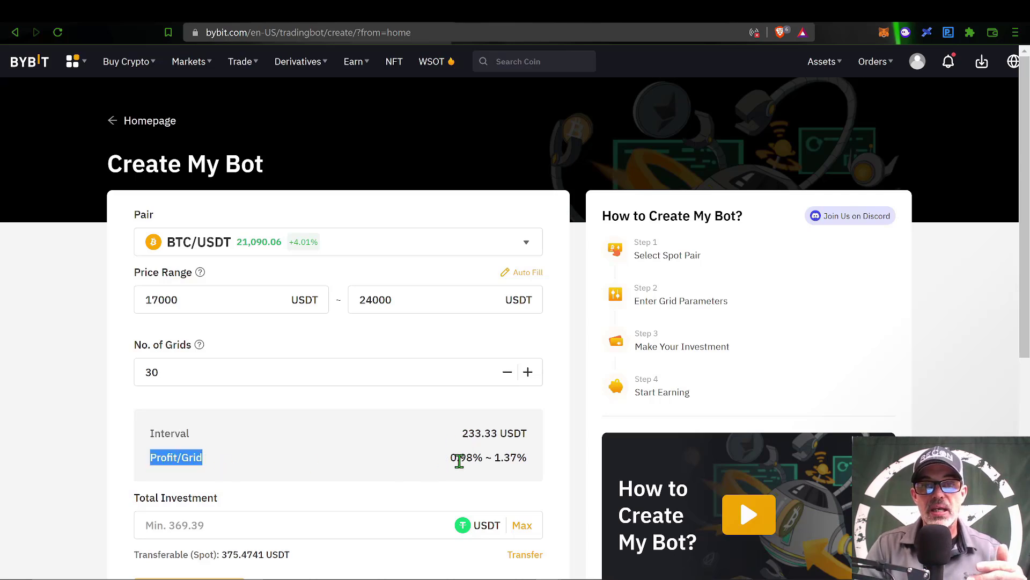
mouse_move(491, 457)
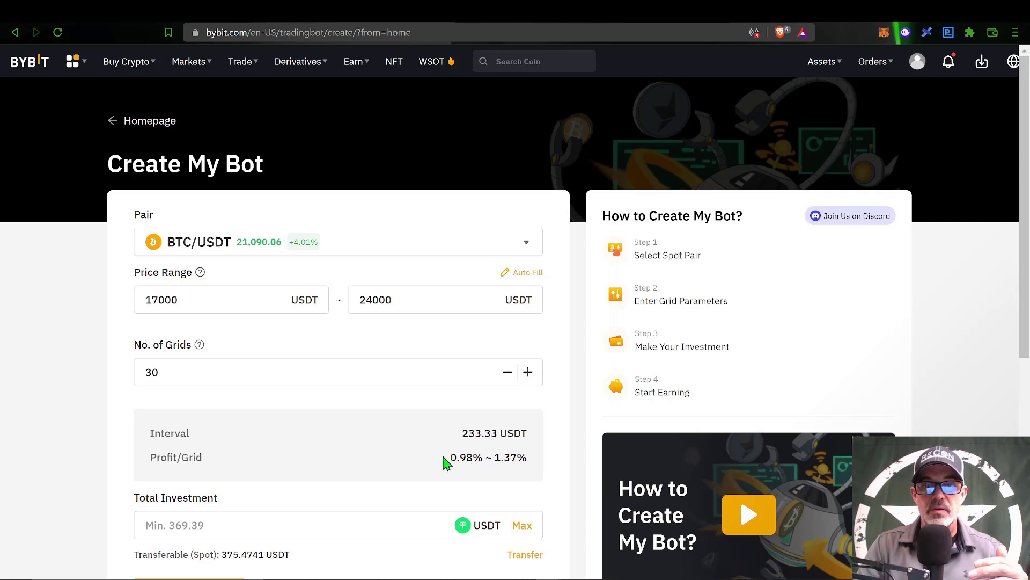
left_click_drag(448, 458, 513, 457)
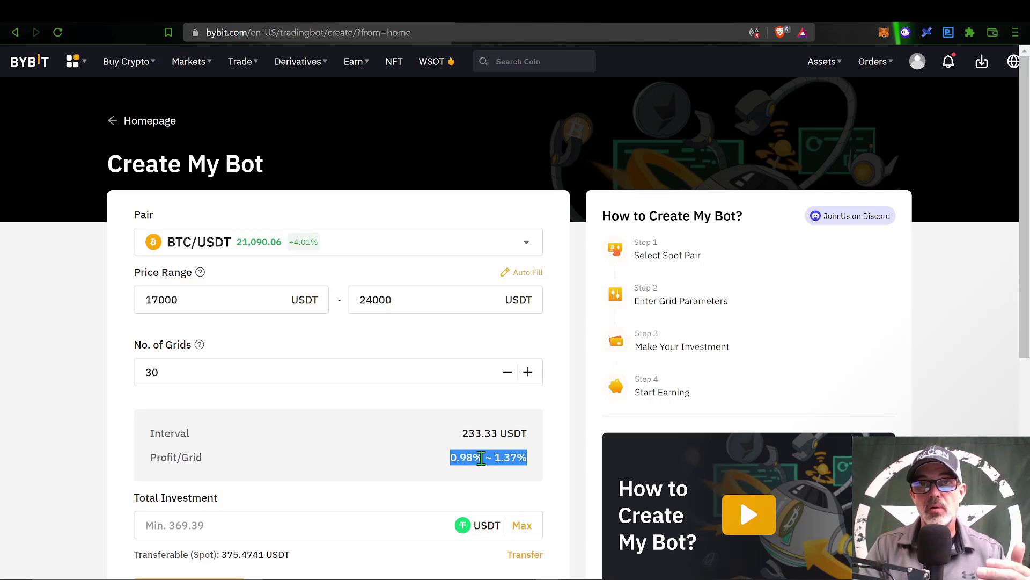
mouse_move(461, 483)
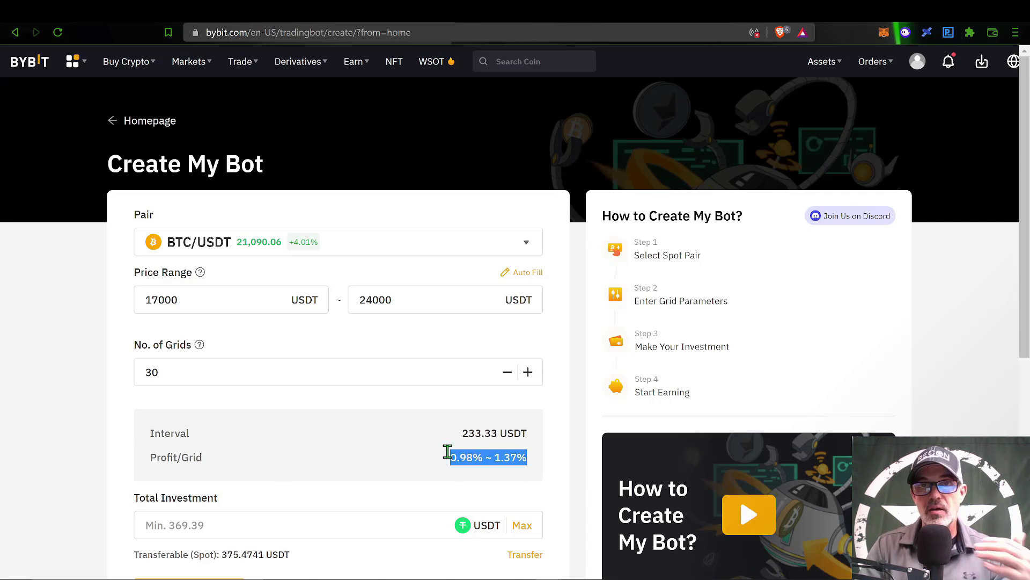
left_click(463, 458)
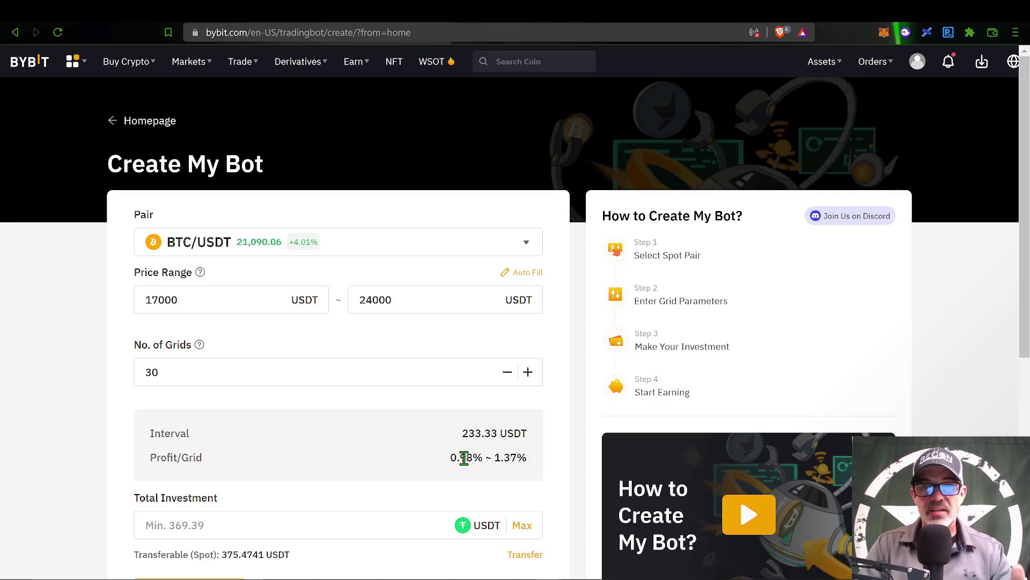
double_click(468, 457)
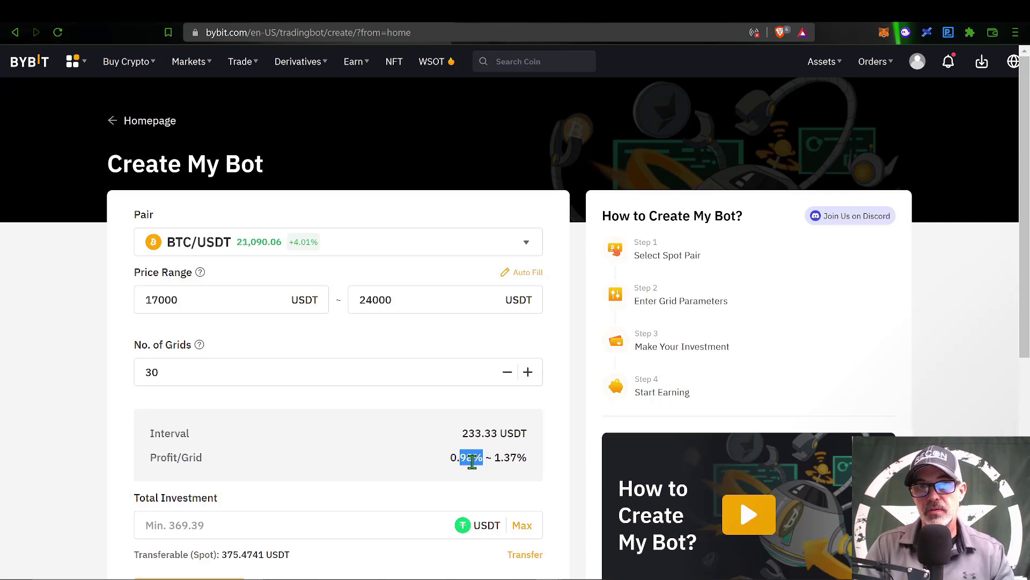
Enter 370 USDT as the grid bot's total investment
scroll("down", 3)
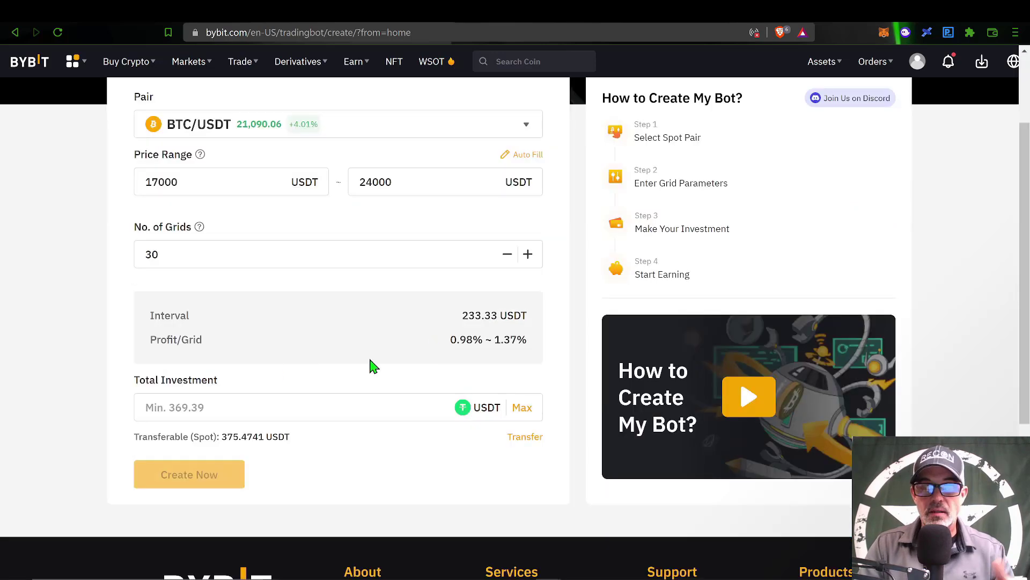
double_click(175, 380)
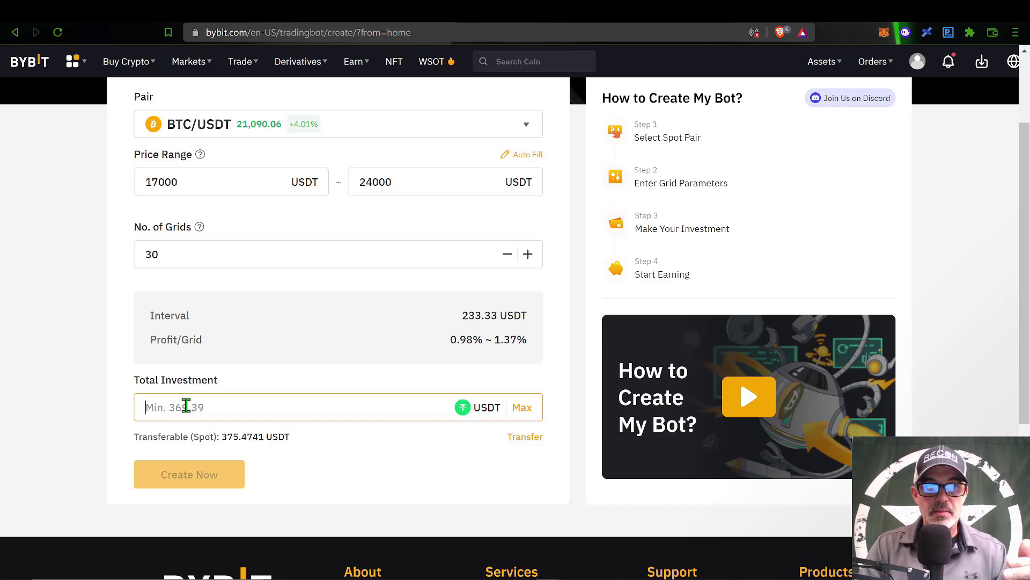
mouse_move(183, 171)
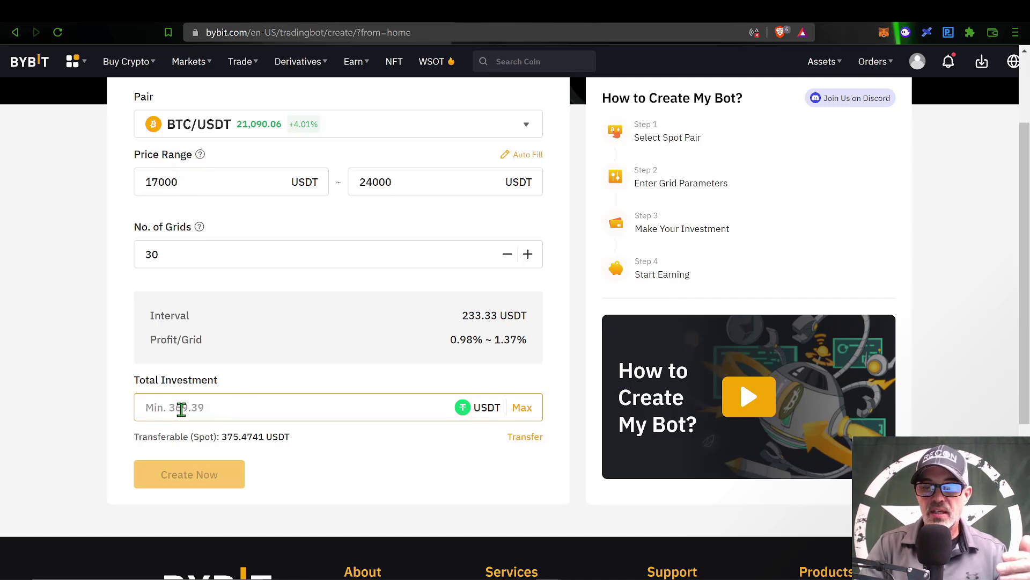
type("370")
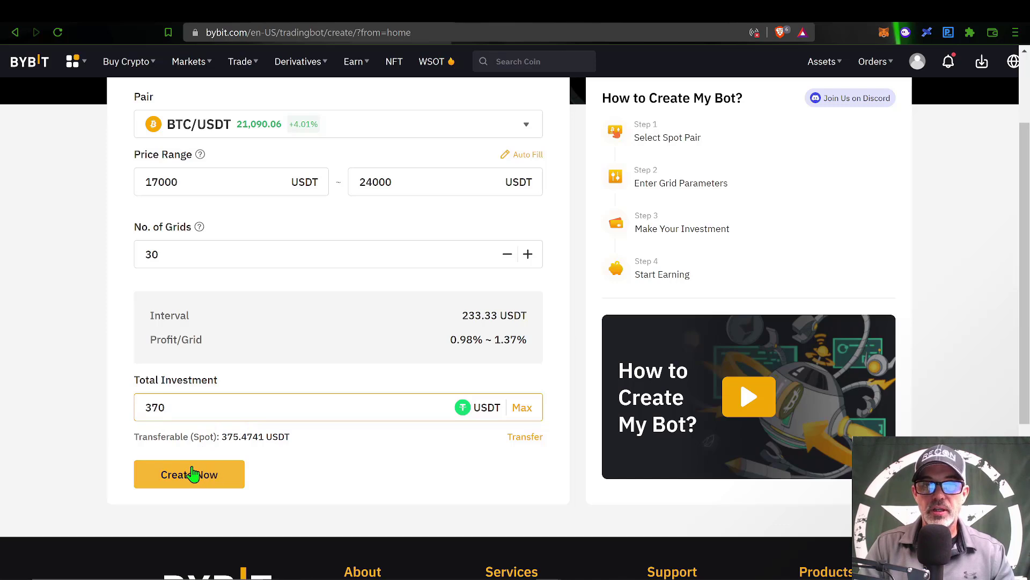
Review the confirmation summary (30 grids, profit per grid) and confirm with Create Now
left_click(189, 473)
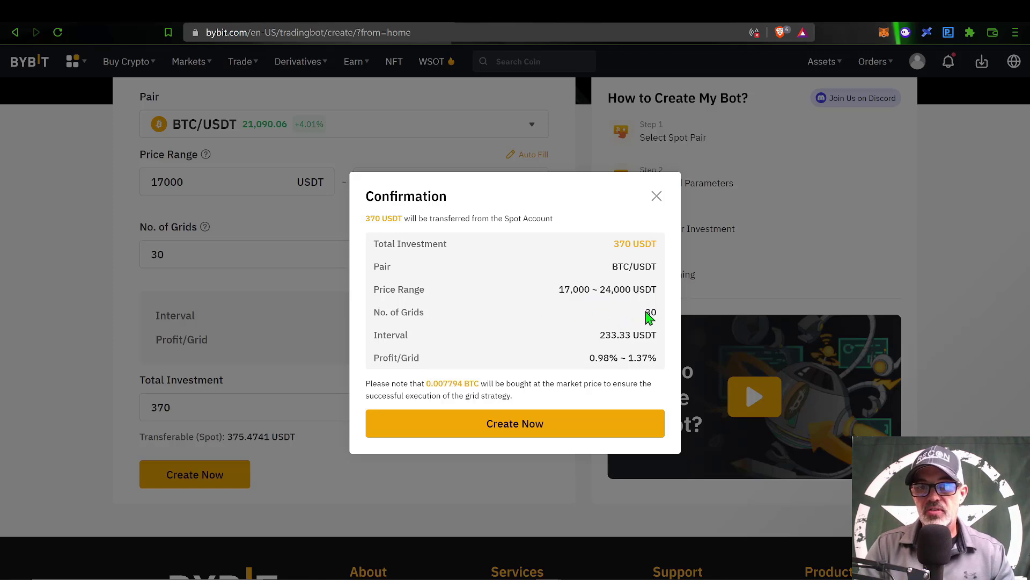
double_click(651, 311)
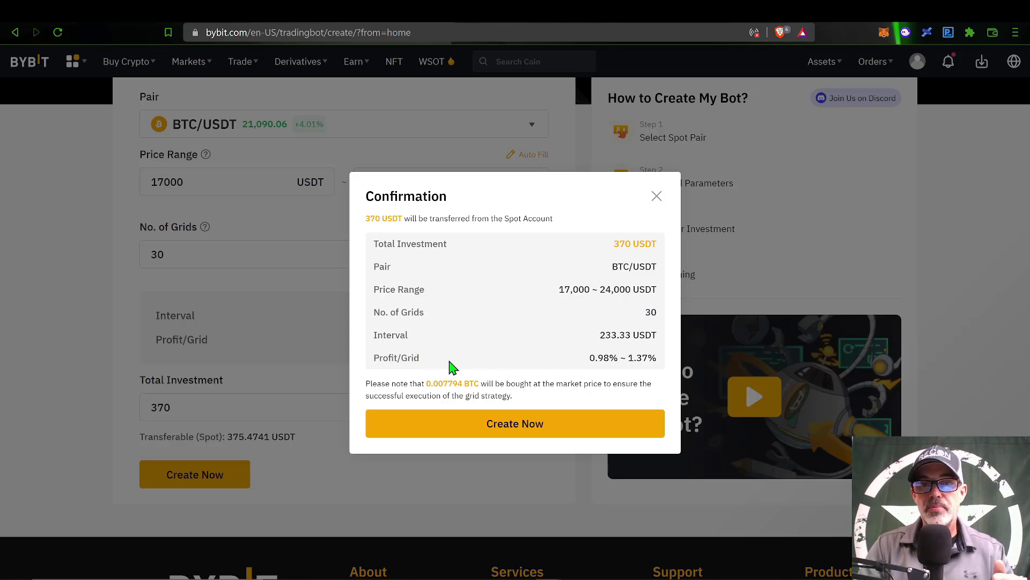
double_click(602, 358)
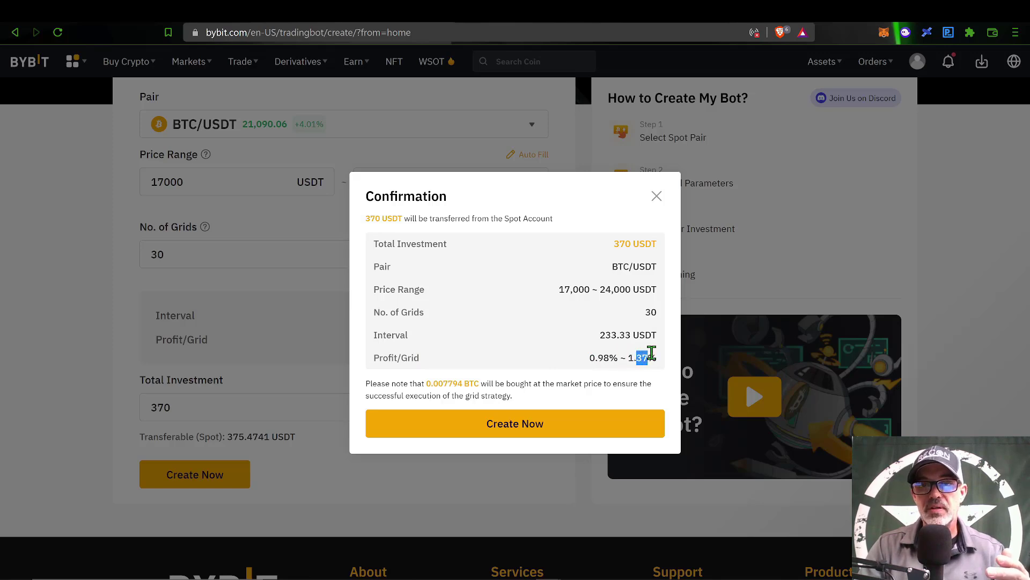
mouse_move(411, 386)
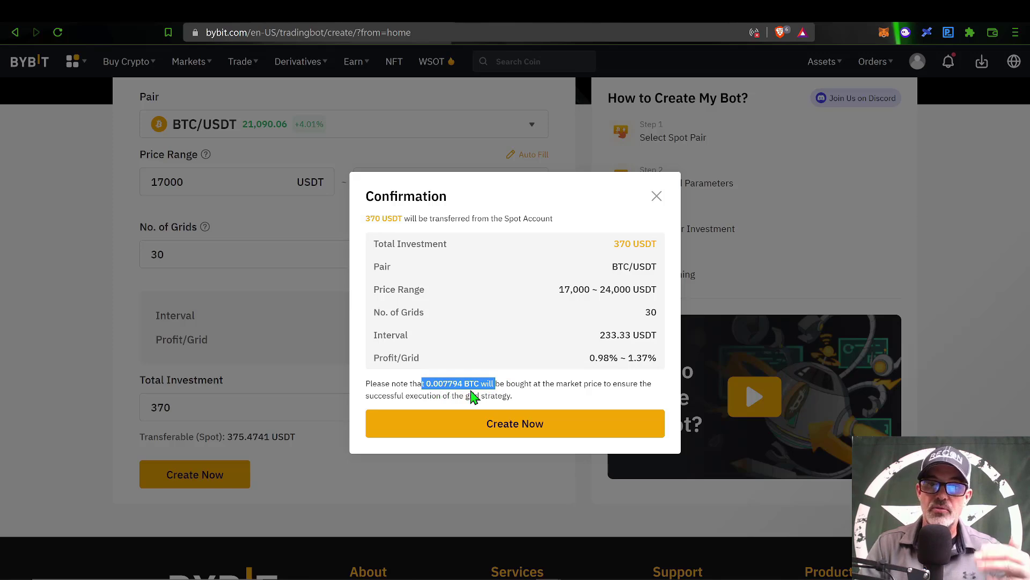
mouse_move(533, 385)
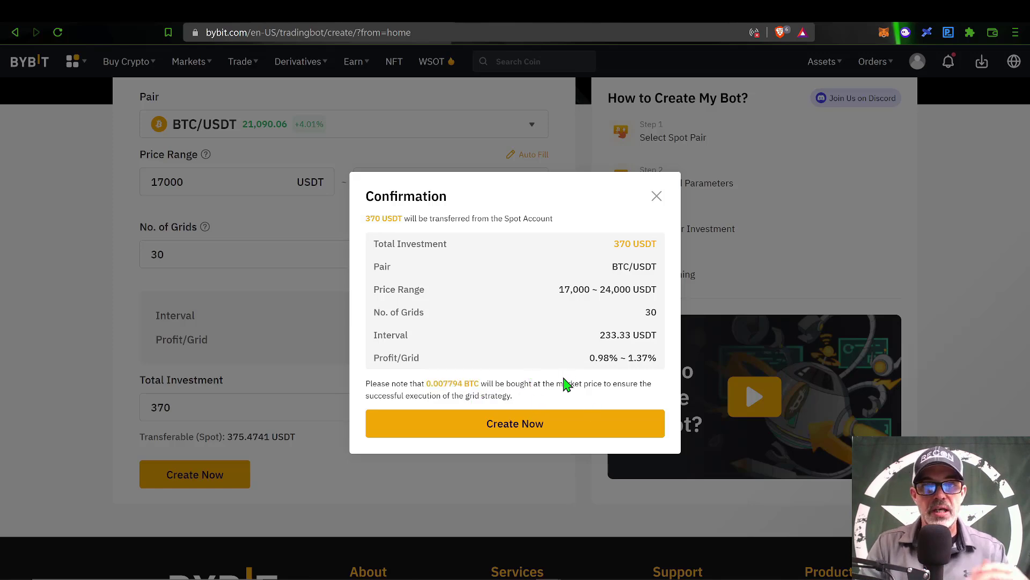
mouse_move(563, 381)
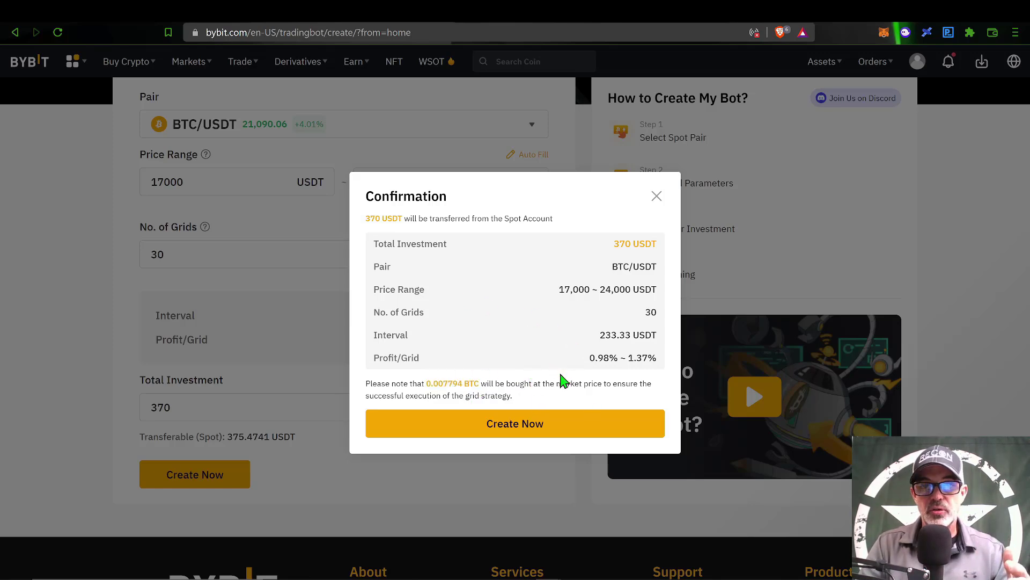
mouse_move(515, 427)
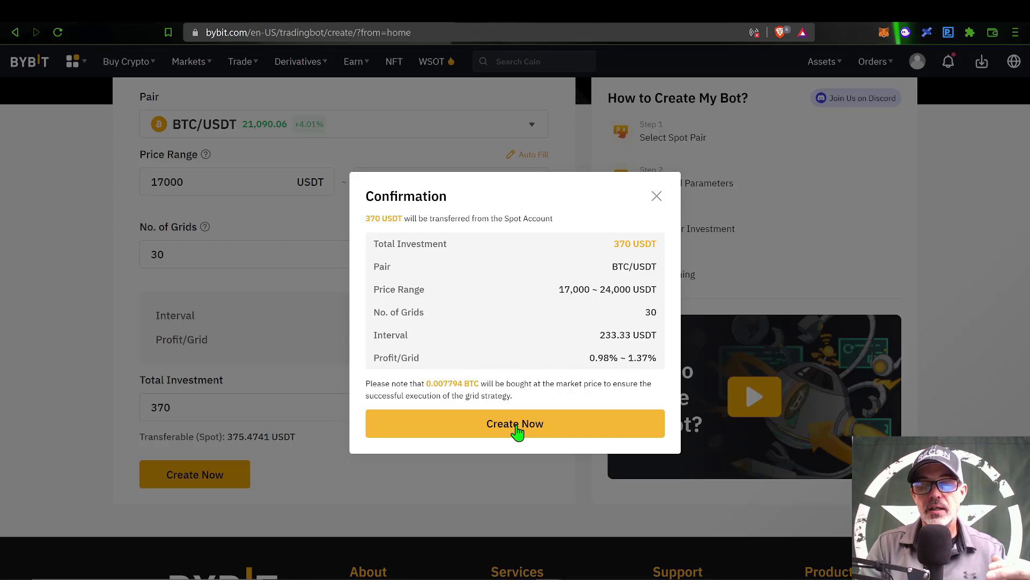
left_click(514, 423)
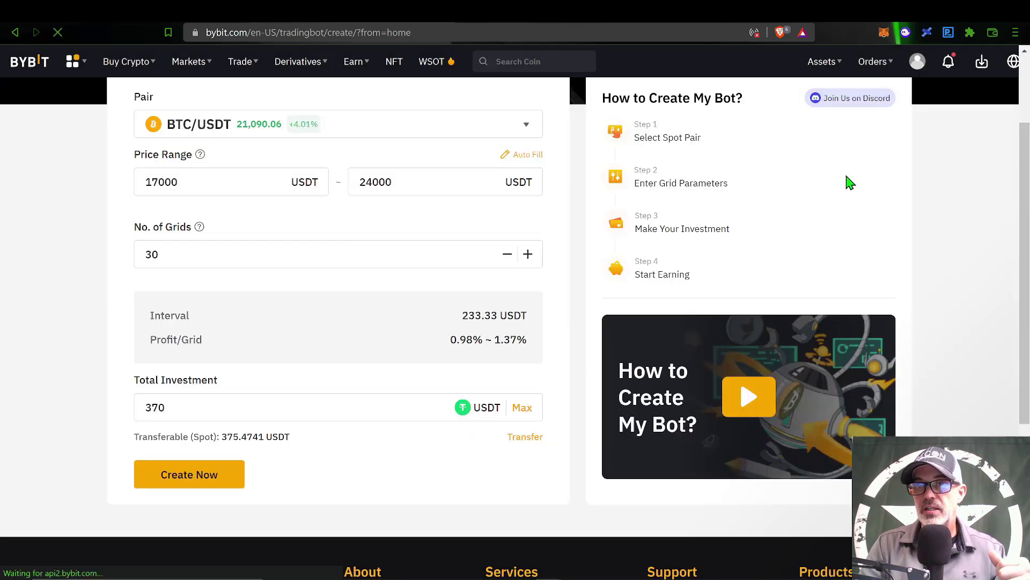
Show the Details page of the active BTC/USDT grid bot with 370 USDT invested
left_click(189, 473)
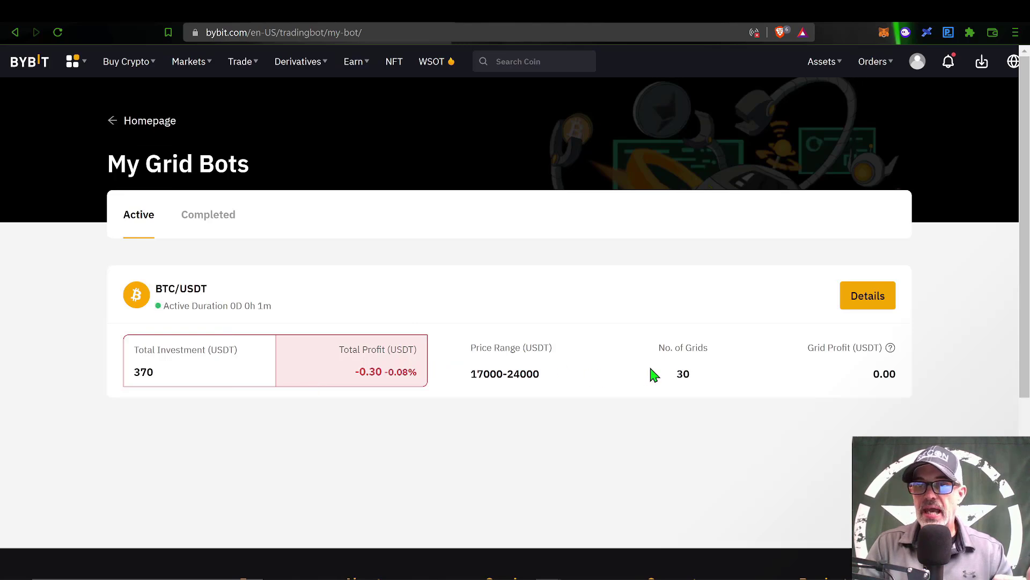
left_click(867, 295)
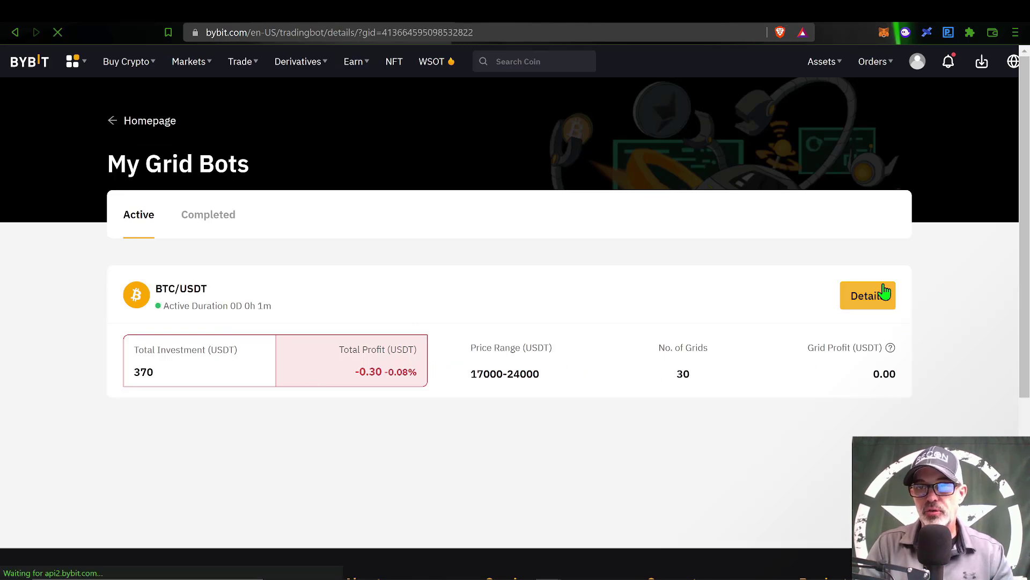
left_click(868, 295)
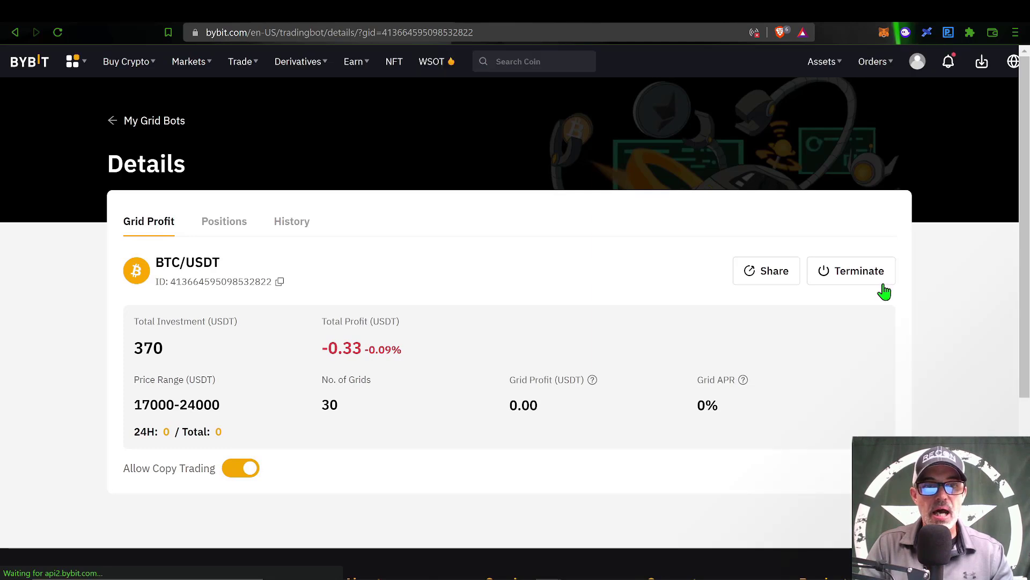
mouse_move(508, 391)
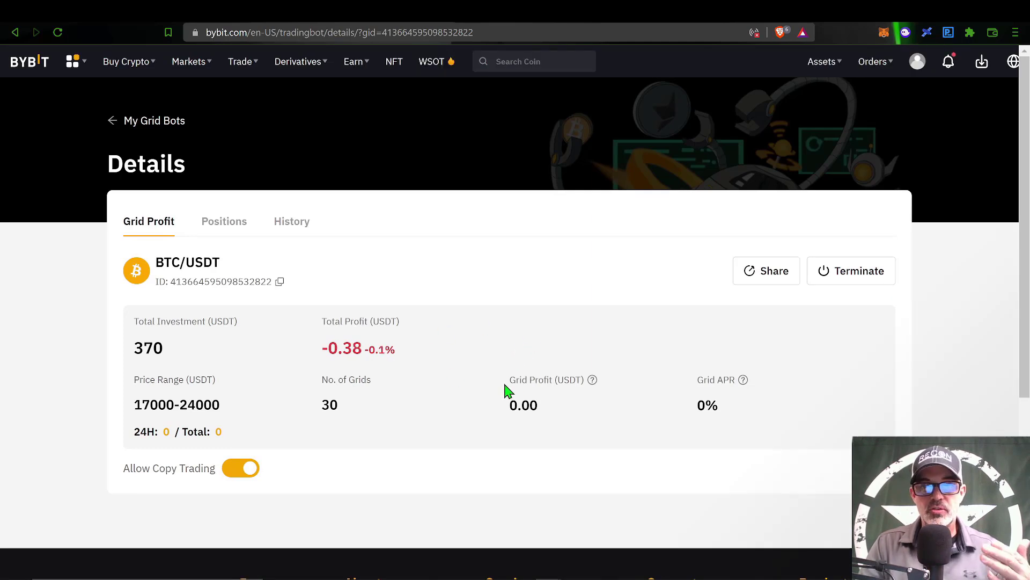
mouse_move(343, 394)
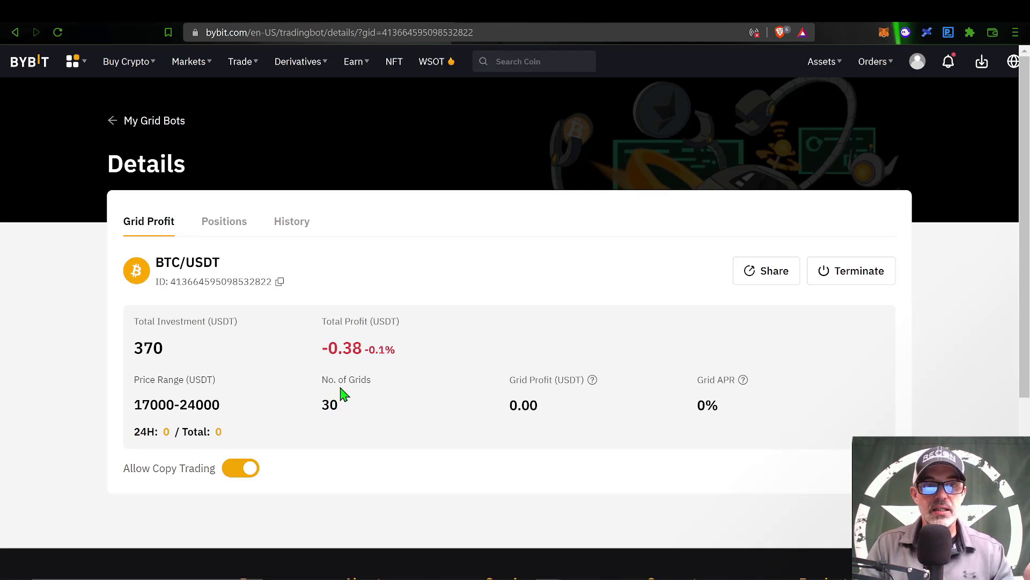
left_click(223, 221)
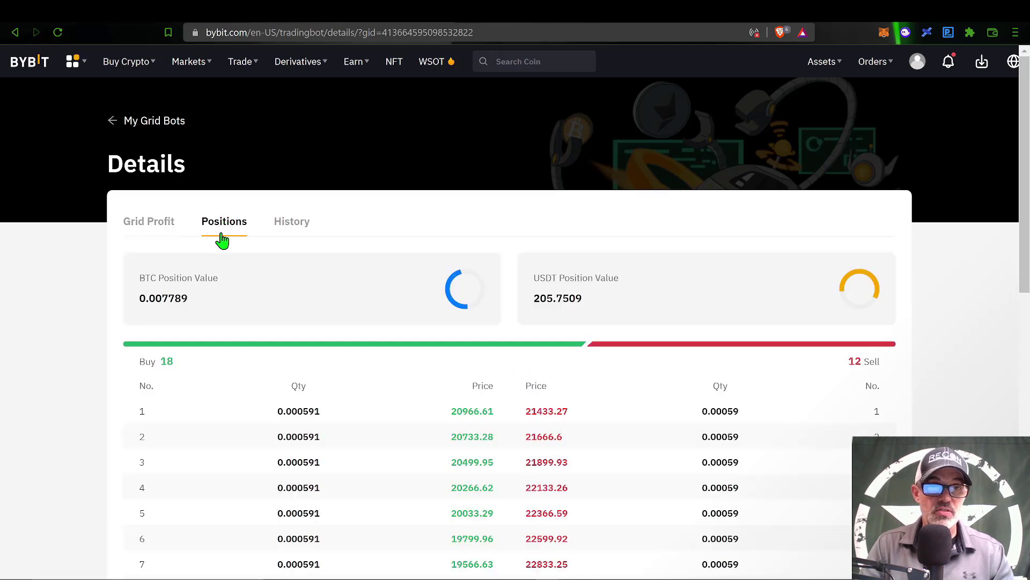
mouse_move(200, 279)
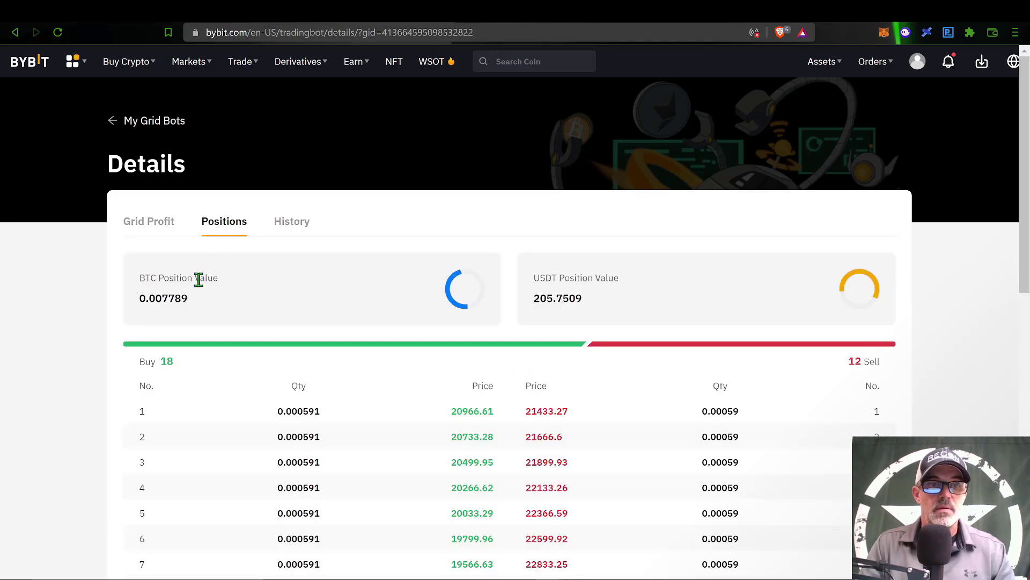
double_click(173, 298)
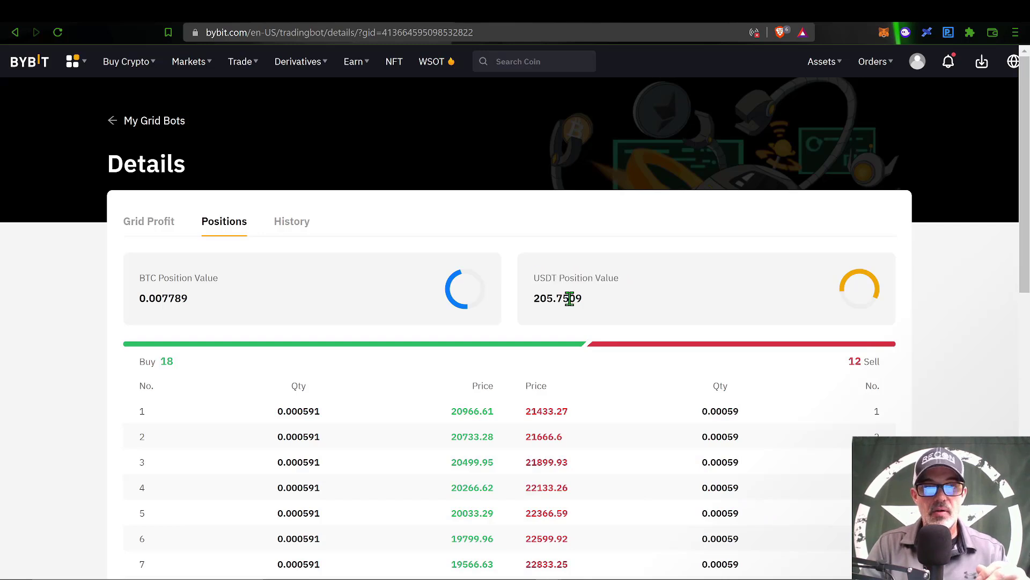
double_click(557, 297)
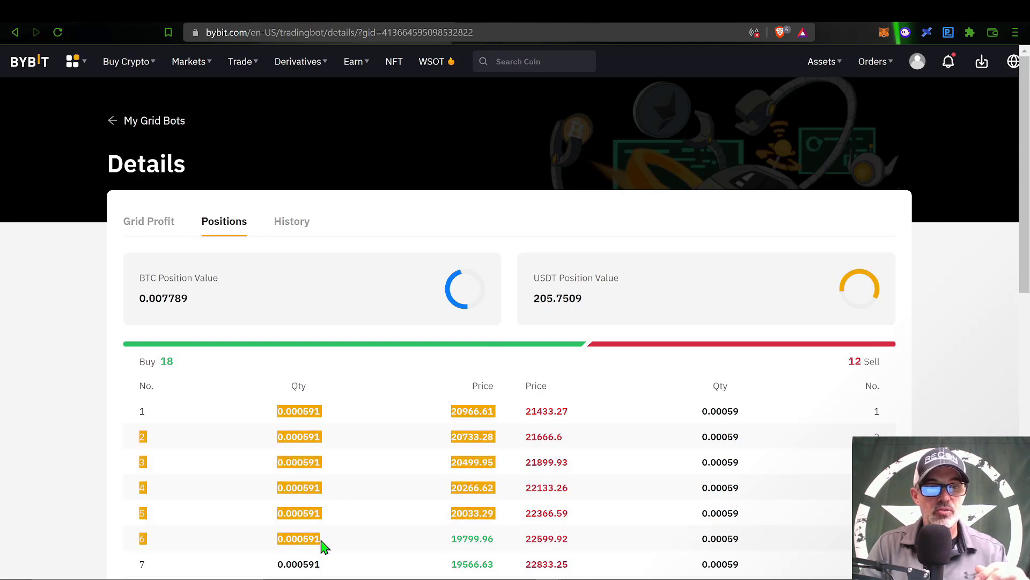
mouse_move(304, 380)
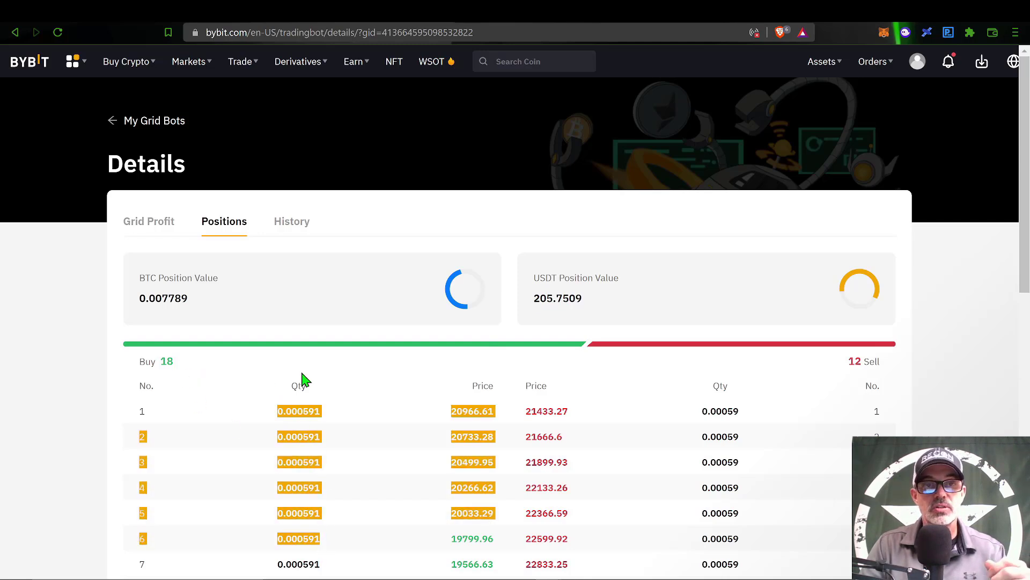
left_click(148, 221)
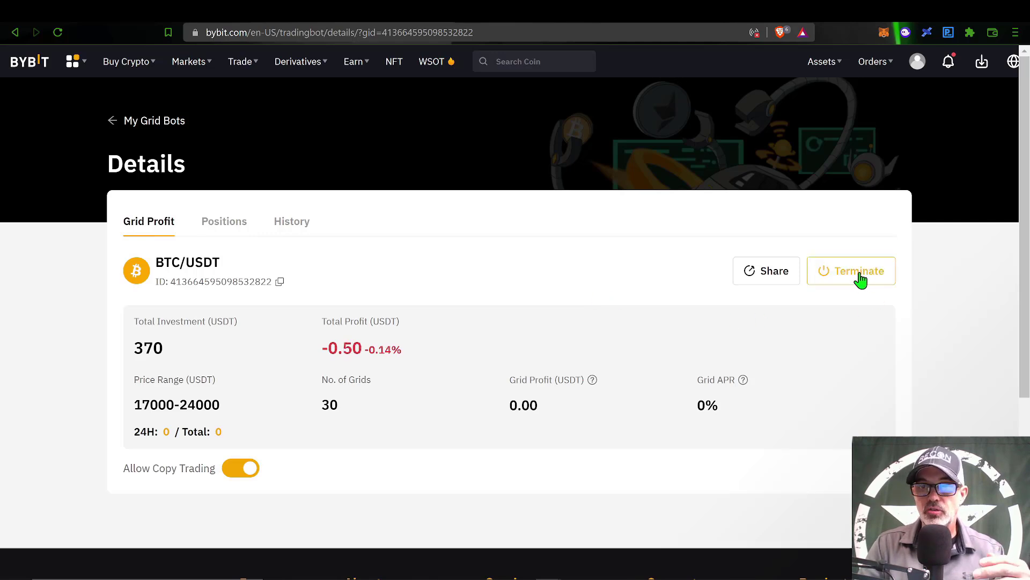
left_click(850, 270)
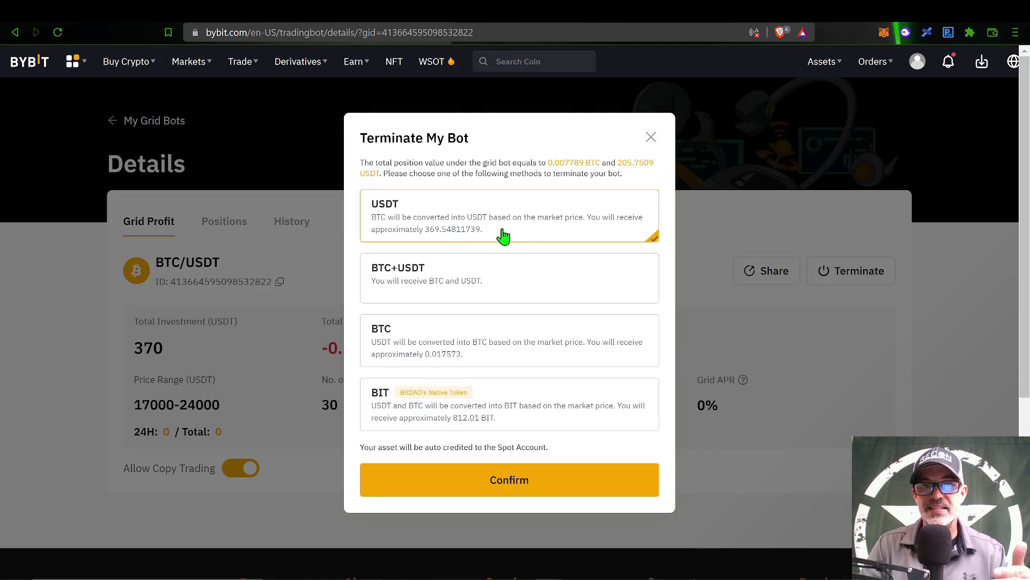
mouse_move(473, 232)
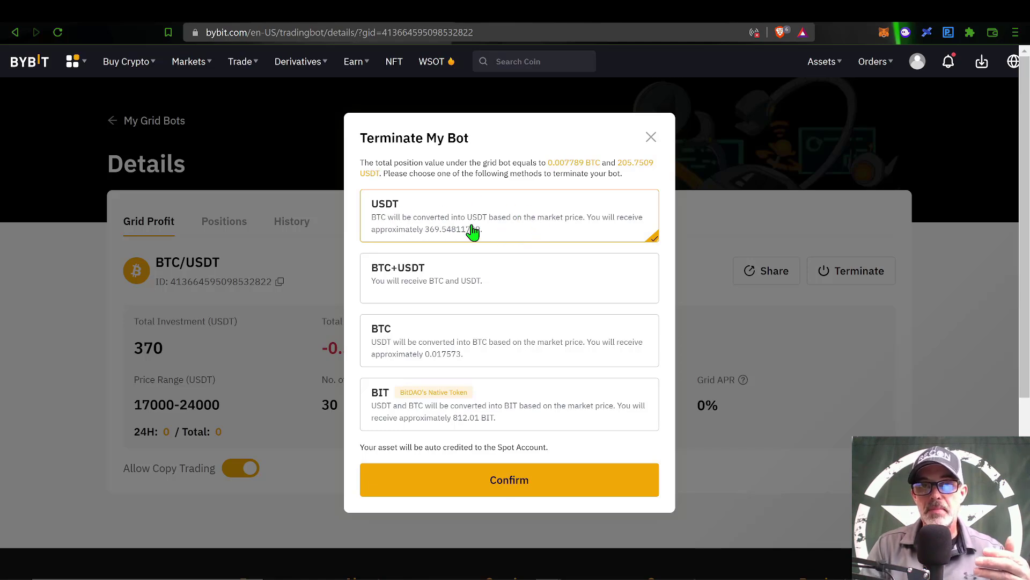
mouse_move(513, 276)
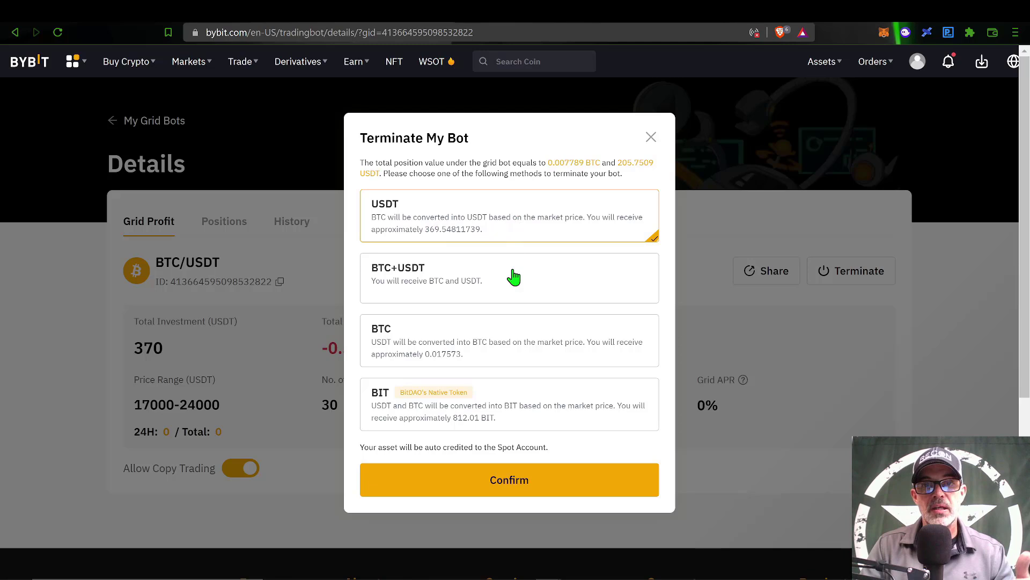
left_click(508, 277)
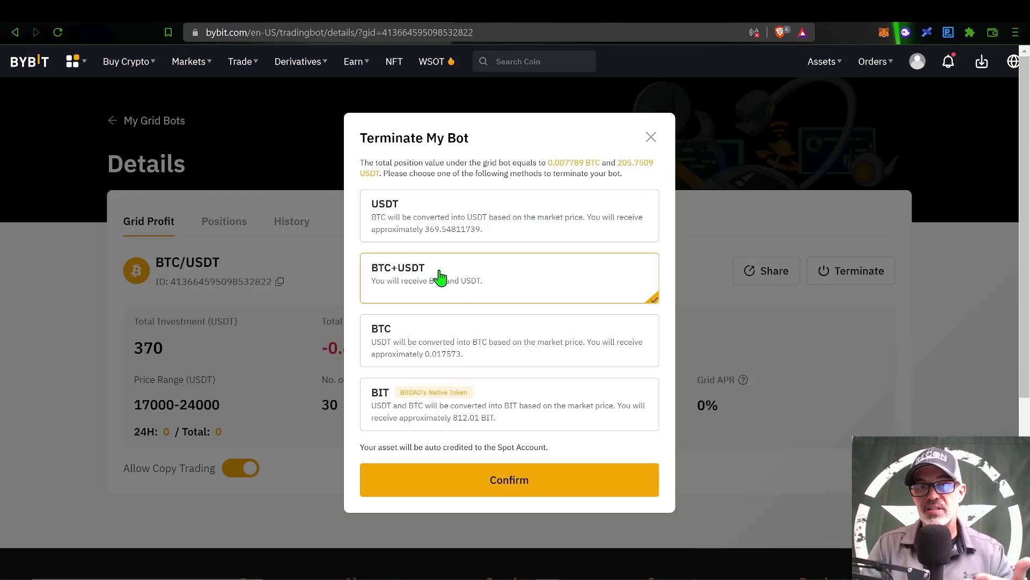
left_click(509, 340)
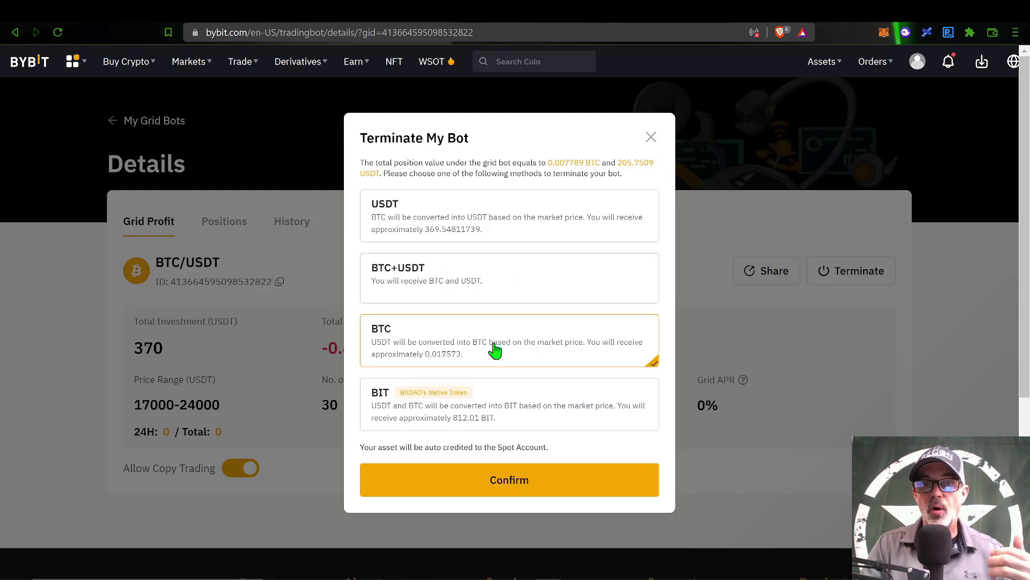
mouse_move(400, 341)
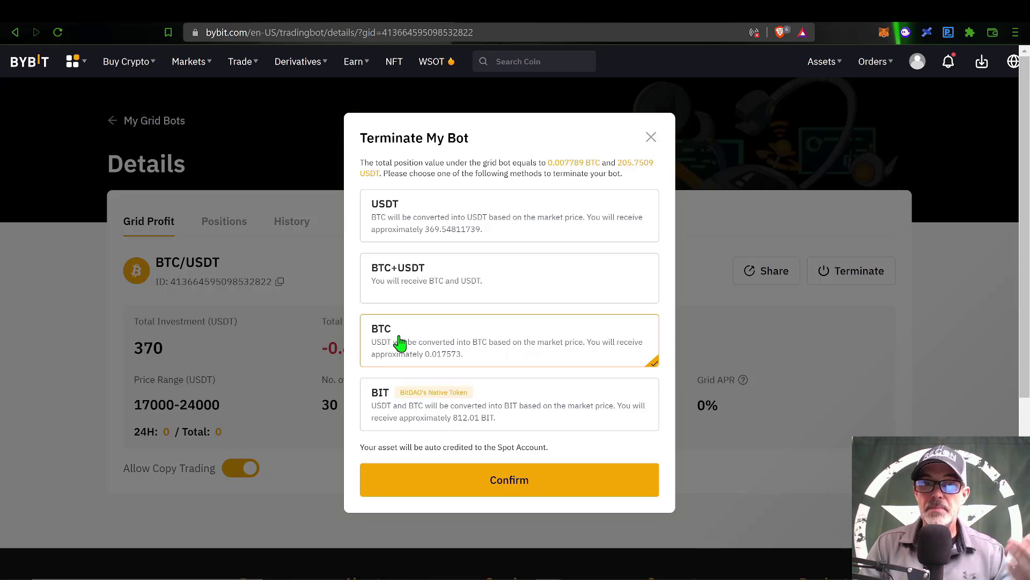
mouse_move(536, 348)
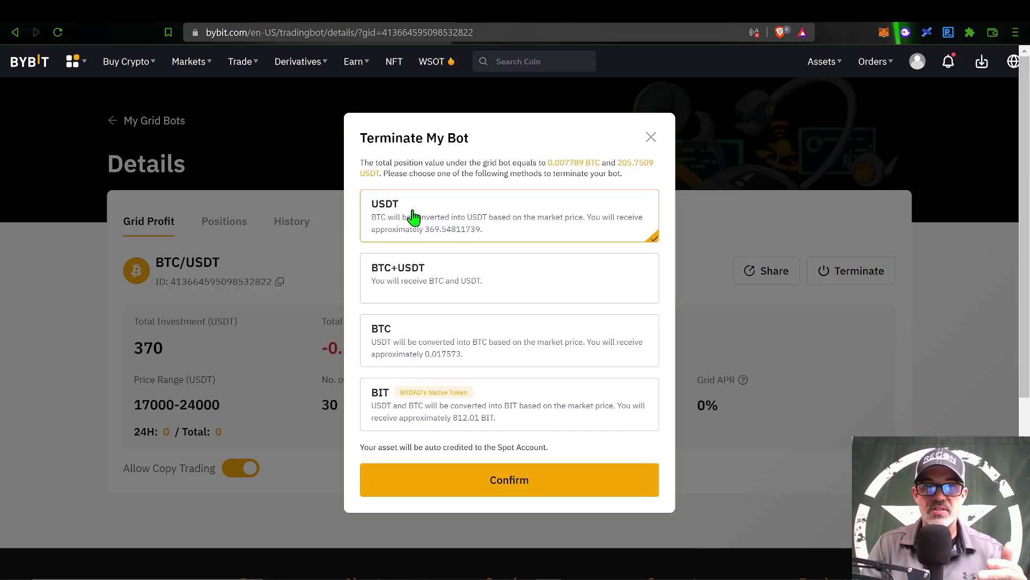
mouse_move(566, 209)
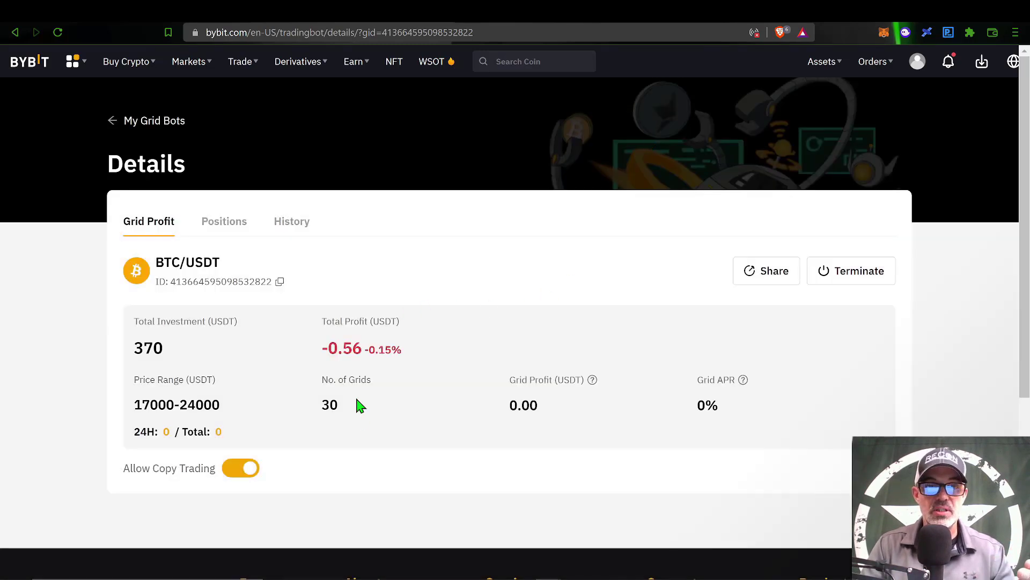
mouse_move(603, 260)
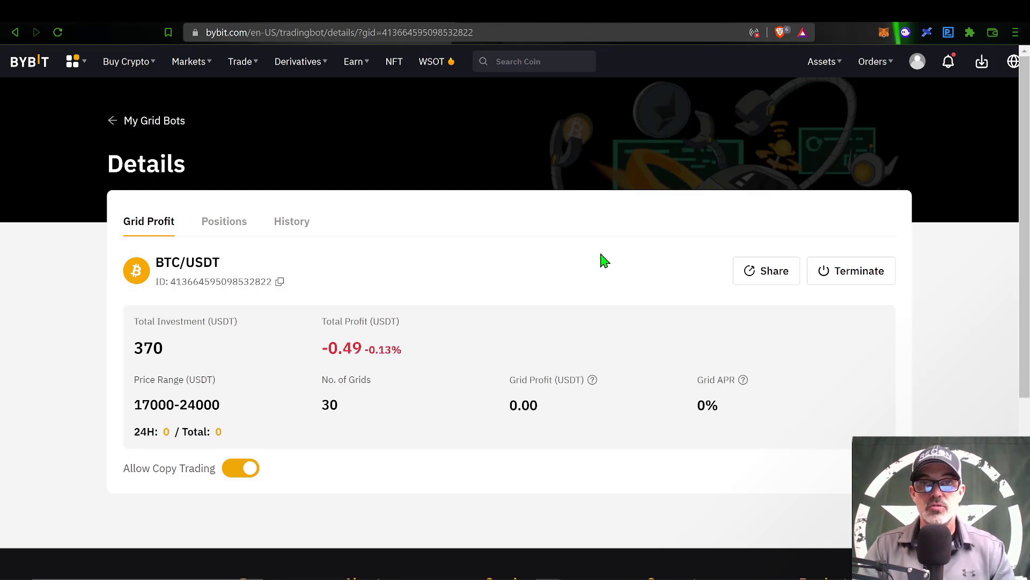